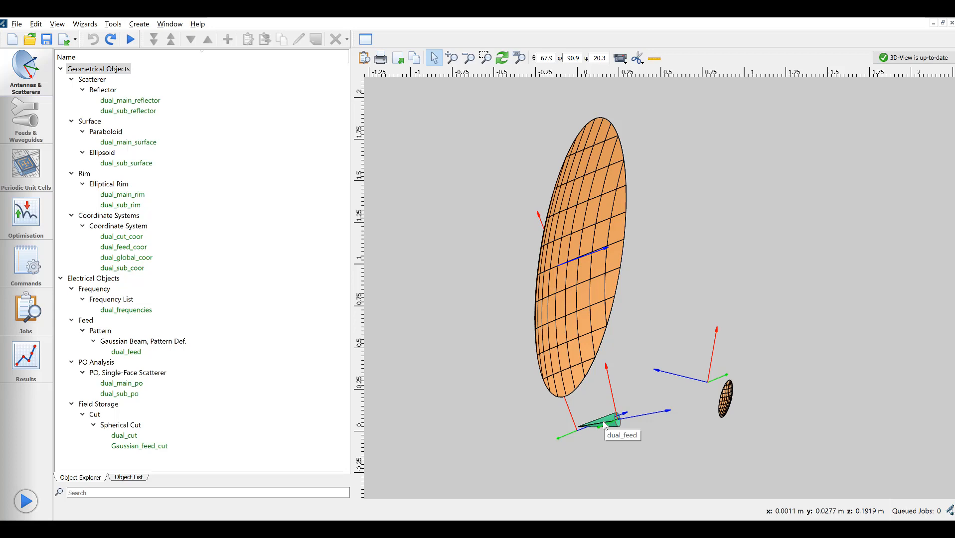
pyautogui.moveTo(16, 369)
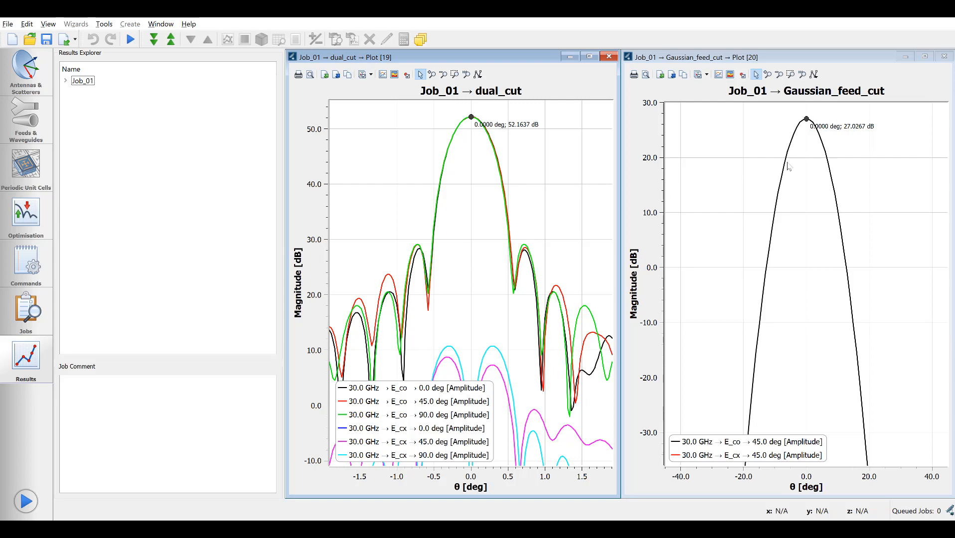
pyautogui.moveTo(849, 137)
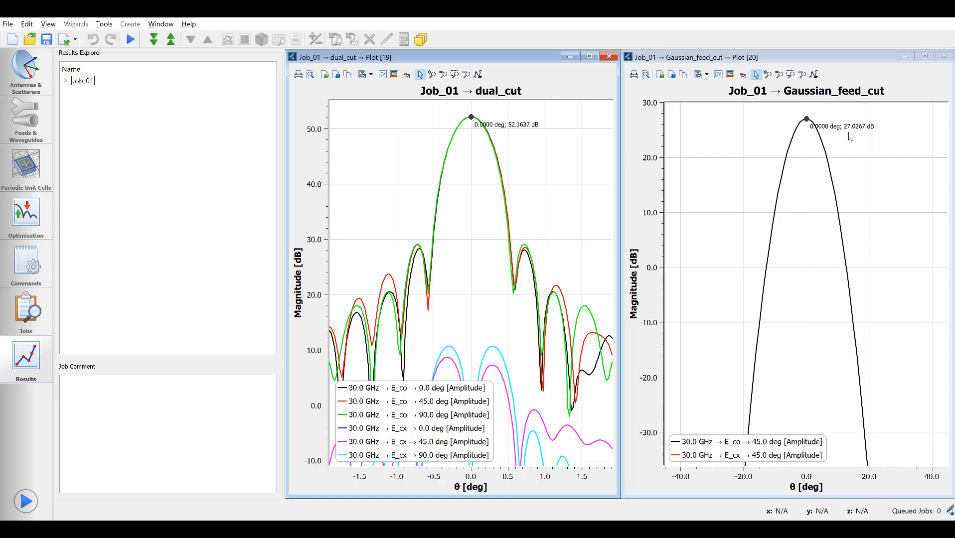
pyautogui.moveTo(676, 140)
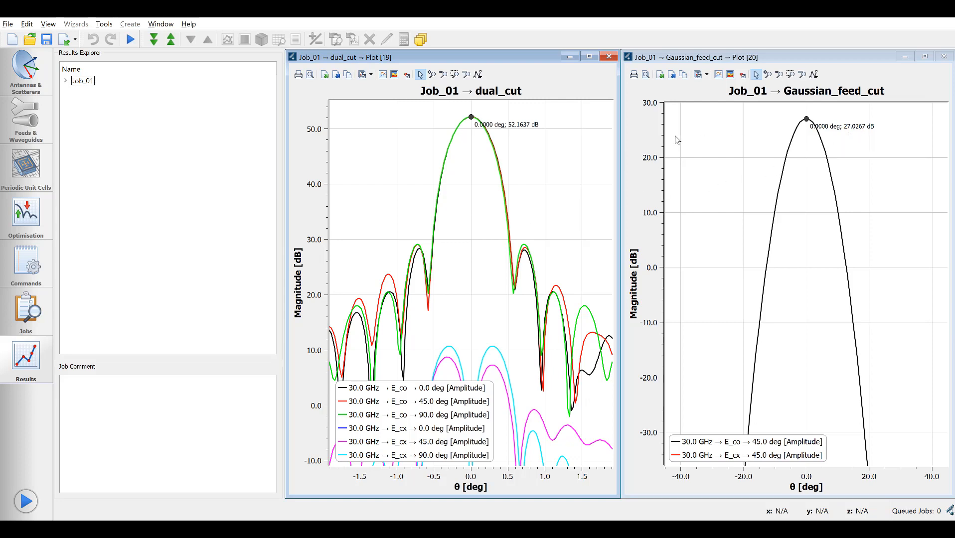
pyautogui.moveTo(516, 143)
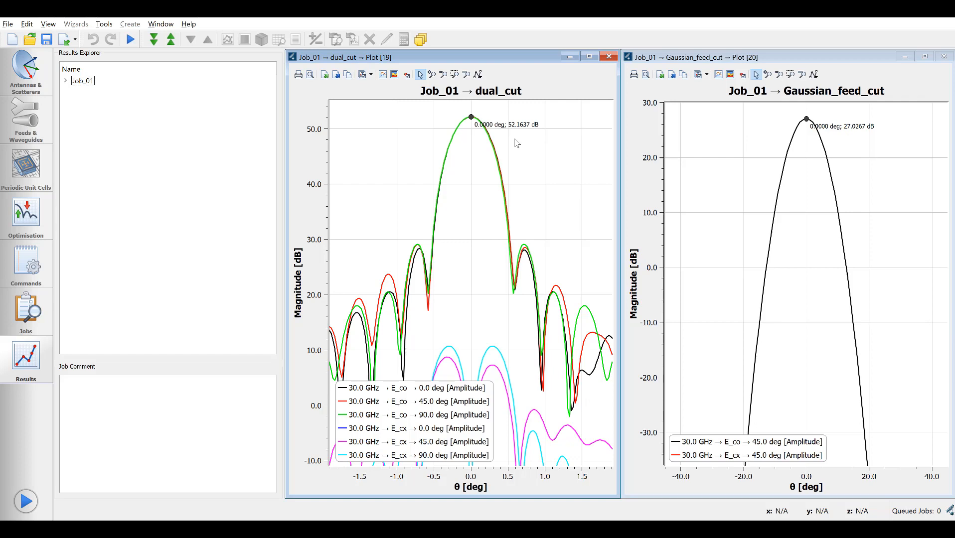
pyautogui.moveTo(156, 192)
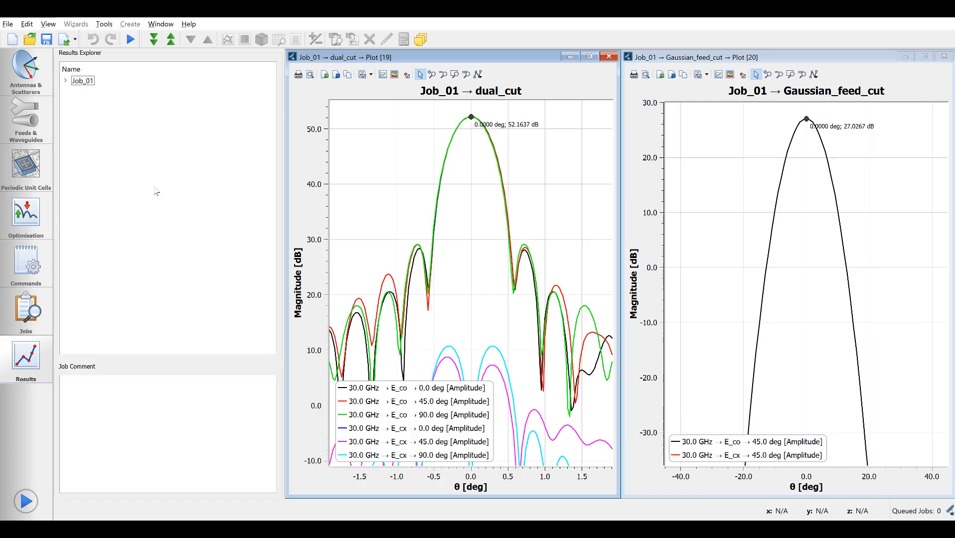
pyautogui.moveTo(126, 134)
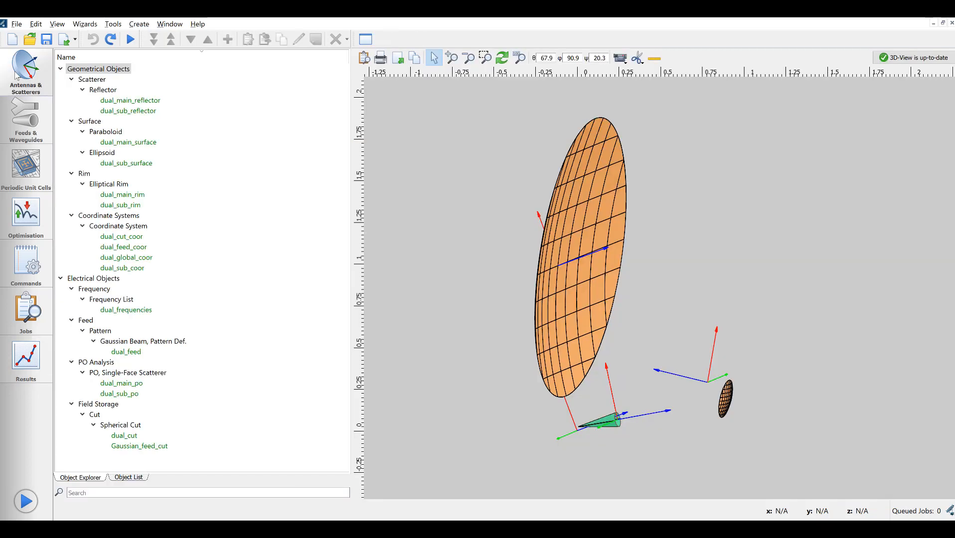
pyautogui.moveTo(139, 24)
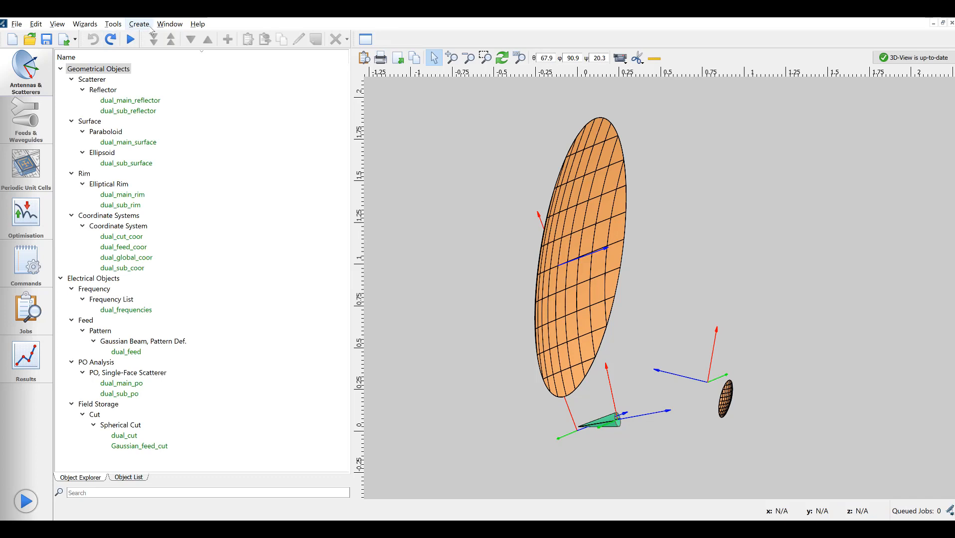
# - Create a tabulated pattern feed using dual_frequencies, placed on dual_feed_coor
pyautogui.click(139, 24)
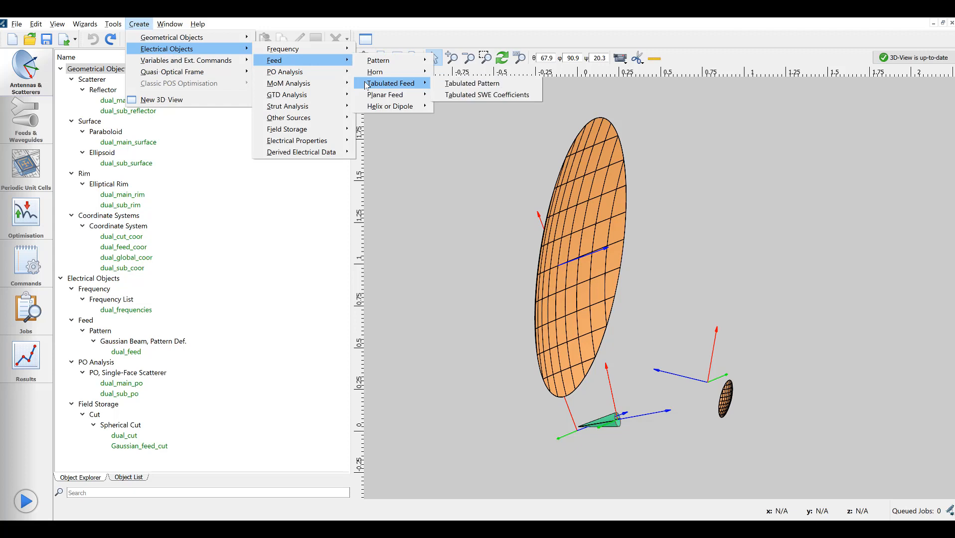
pyautogui.moveTo(475, 83)
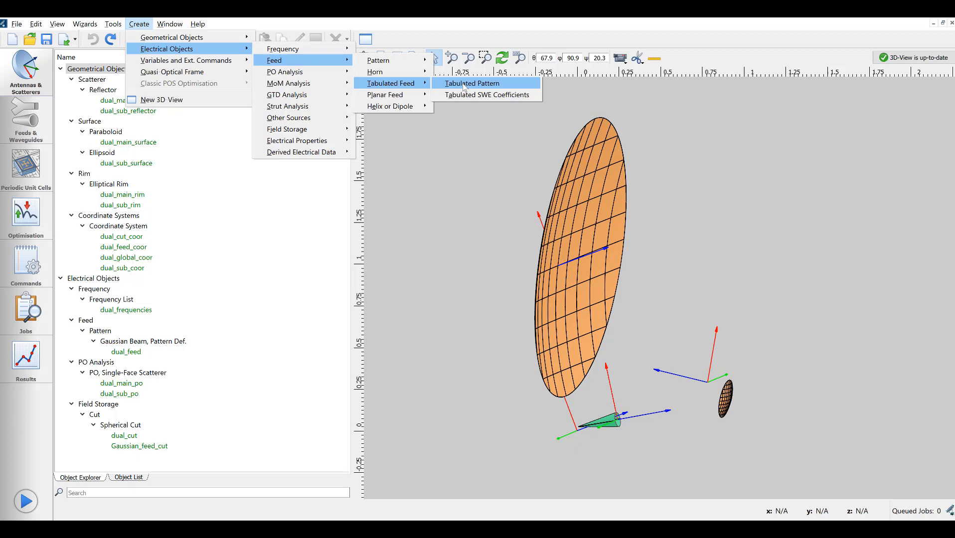
pyautogui.click(471, 83)
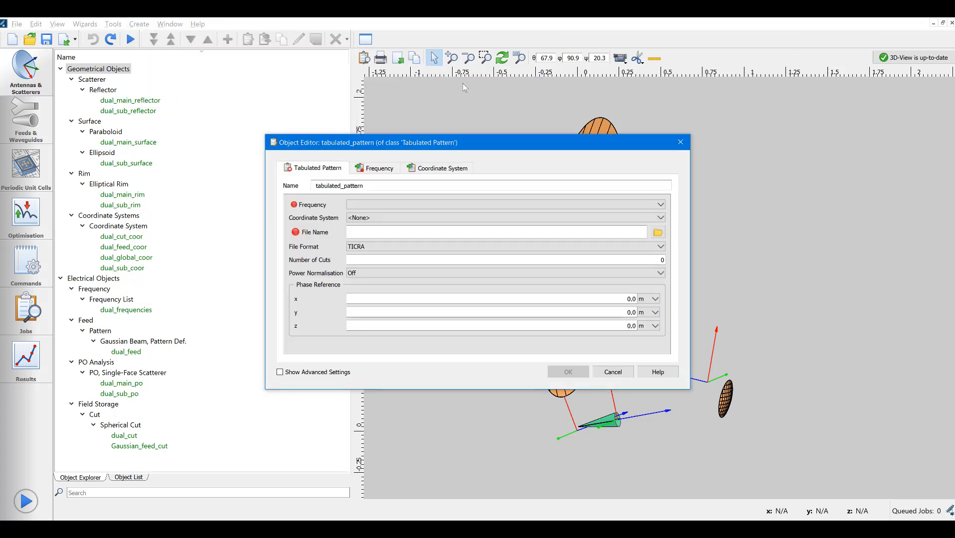
pyautogui.click(658, 204)
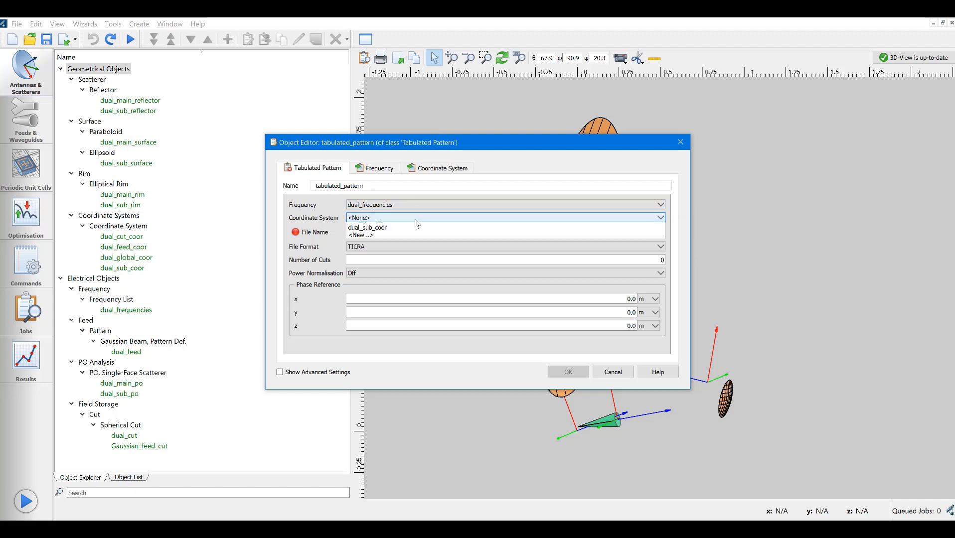
pyautogui.click(367, 218)
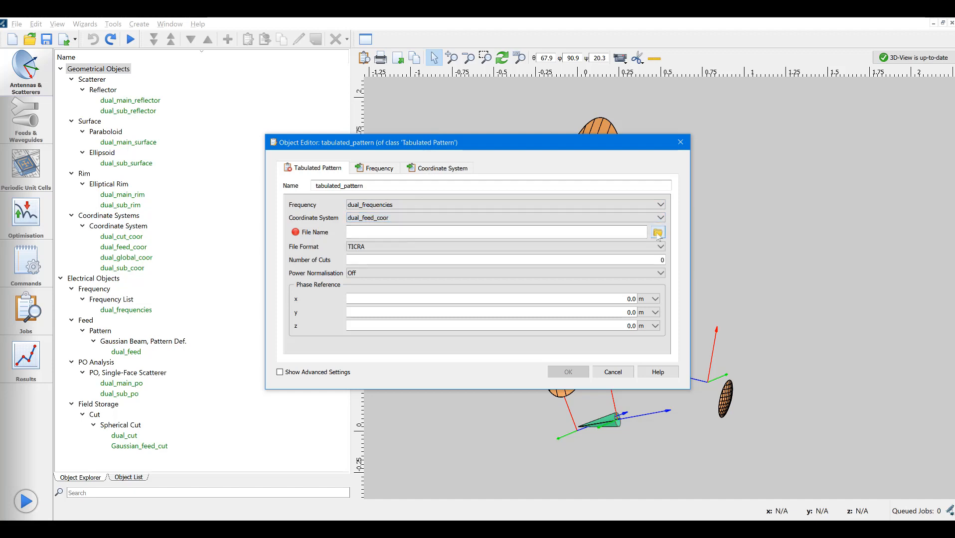
# - Load Measured_in_cuts.cut as the feed data, copy it into the project, and confirm
pyautogui.click(658, 232)
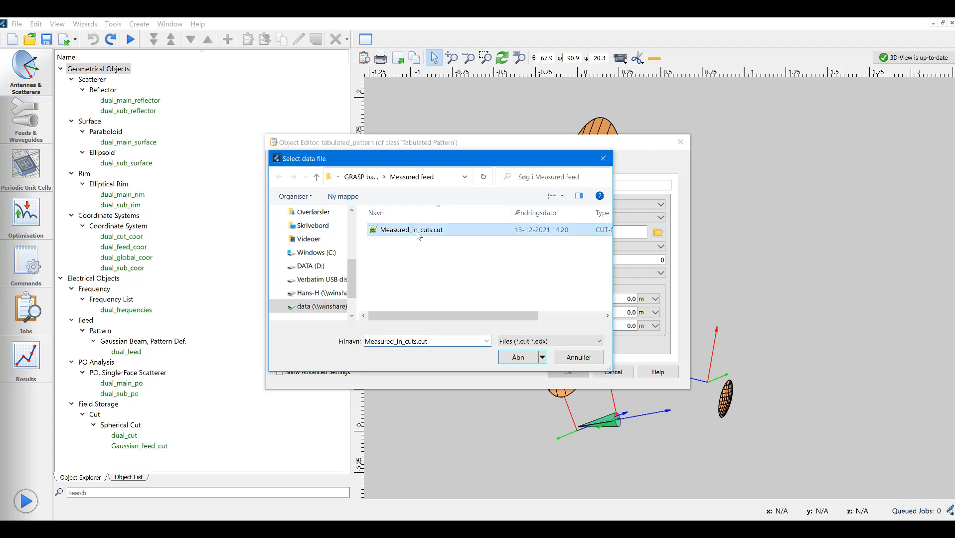
pyautogui.click(577, 357)
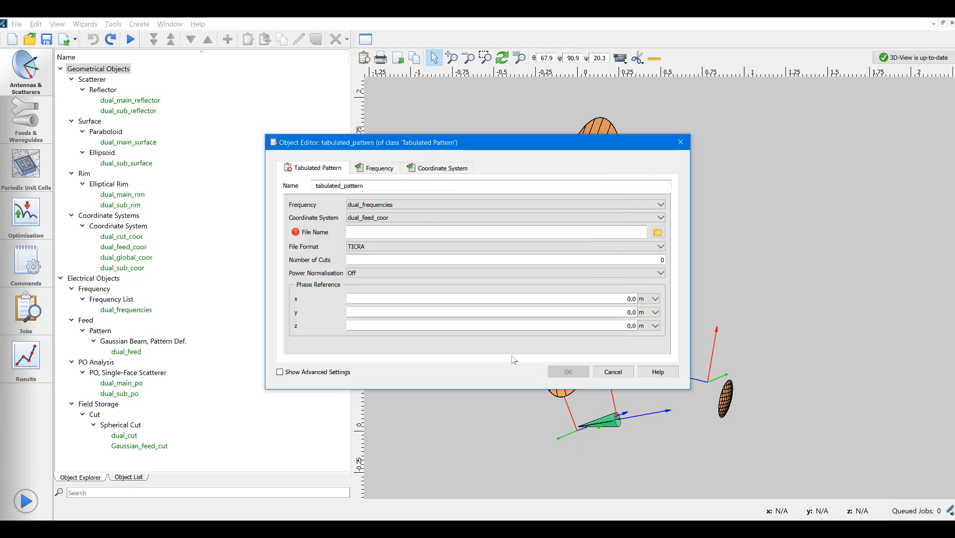
pyautogui.click(657, 232)
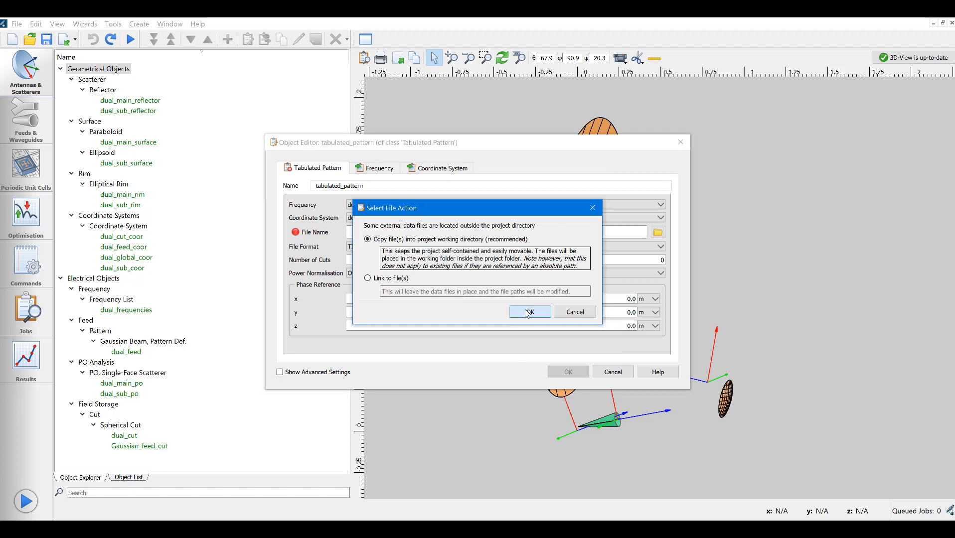
pyautogui.click(527, 312)
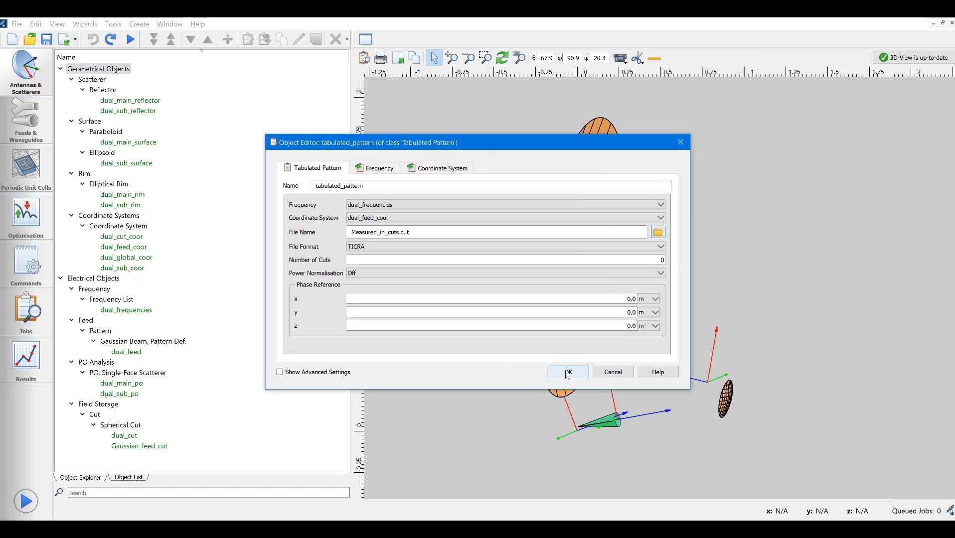
pyautogui.click(565, 372)
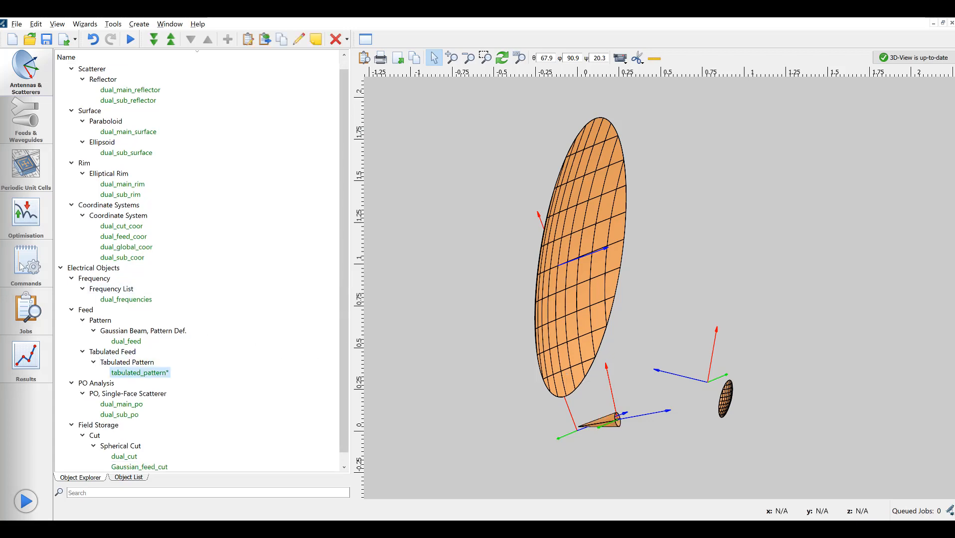
# - Show the MAIN command list, where tabulated_pattern feeds Tabulated_feed_cut and dual_cut
pyautogui.click(25, 269)
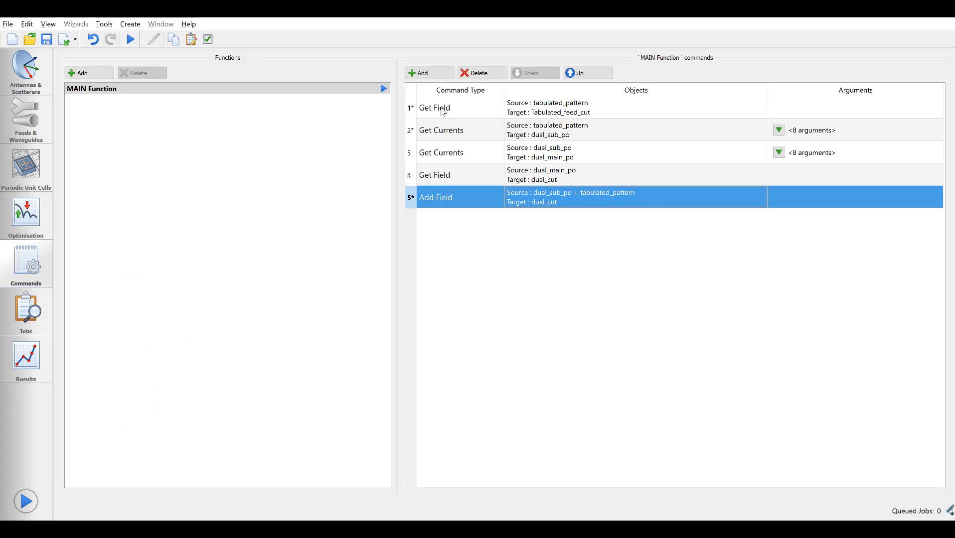
pyautogui.click(434, 107)
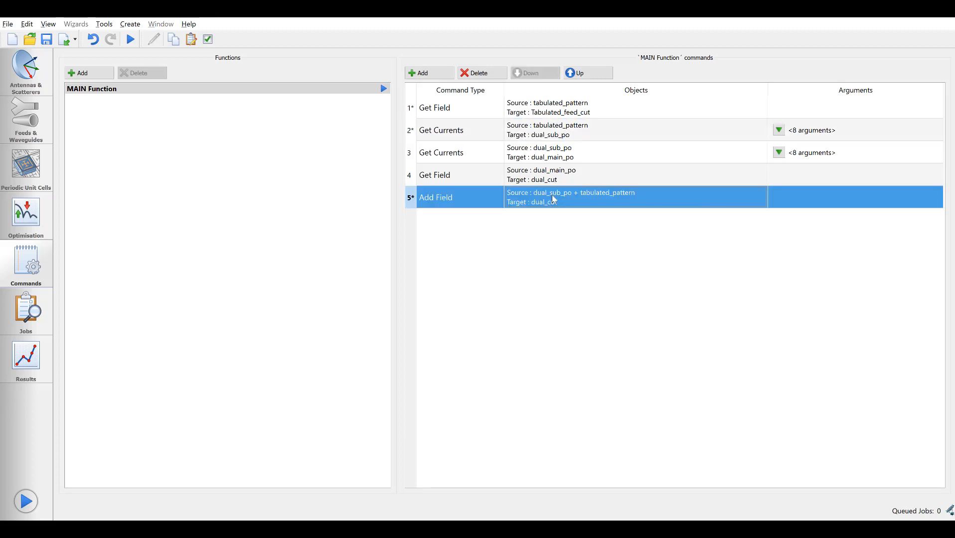
pyautogui.moveTo(22, 371)
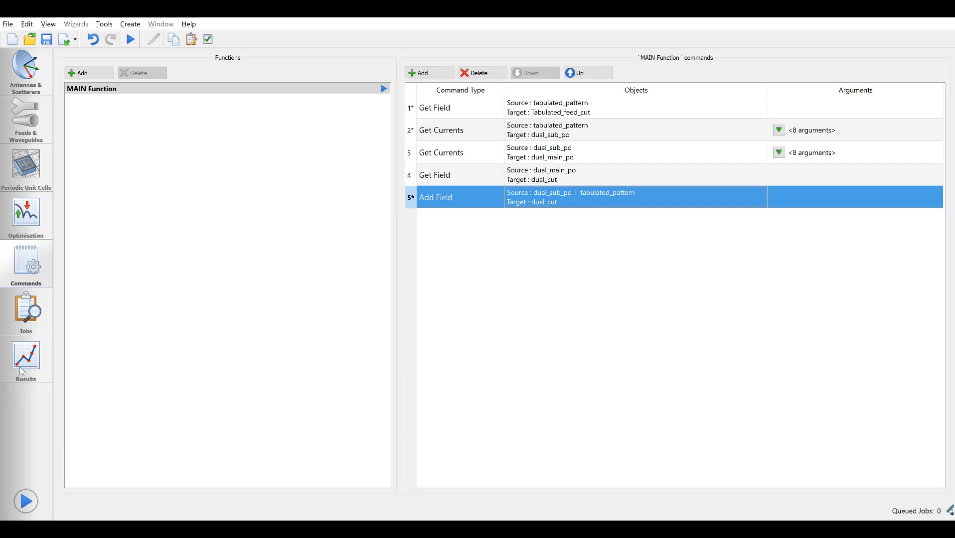
# - Inspect Job_02 plots, including the 30.0 GHz Tabulated_feed_cut, then return to Antennas & Scatterers
pyautogui.click(26, 359)
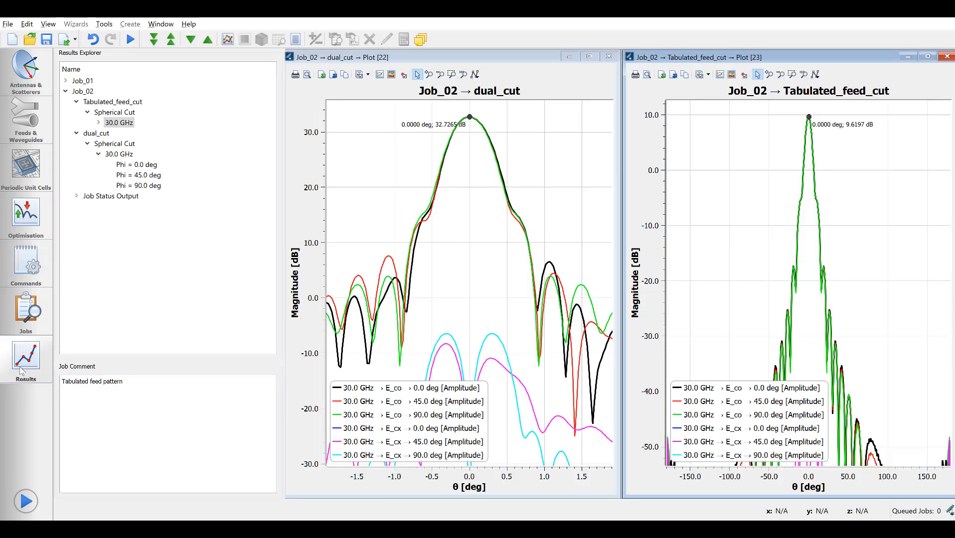
pyautogui.moveTo(170, 302)
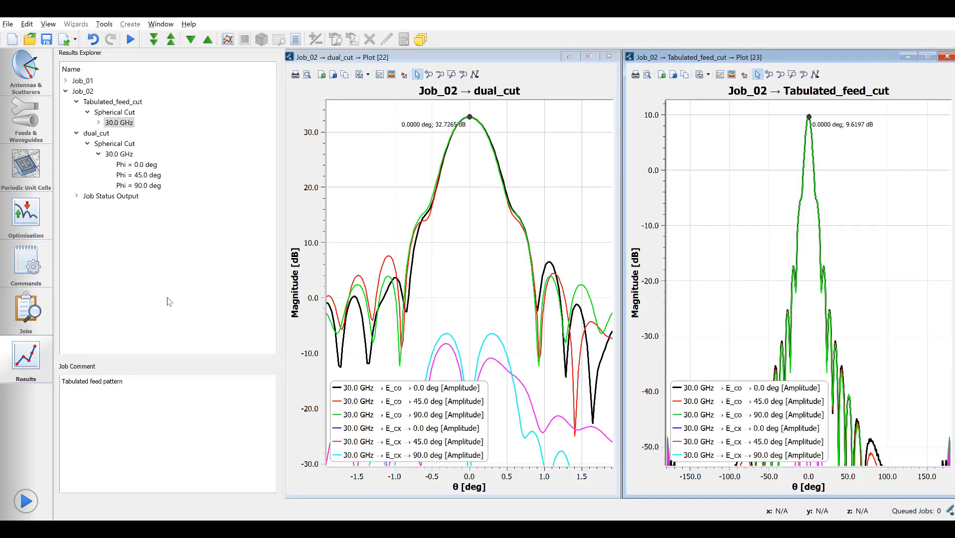
pyautogui.click(119, 123)
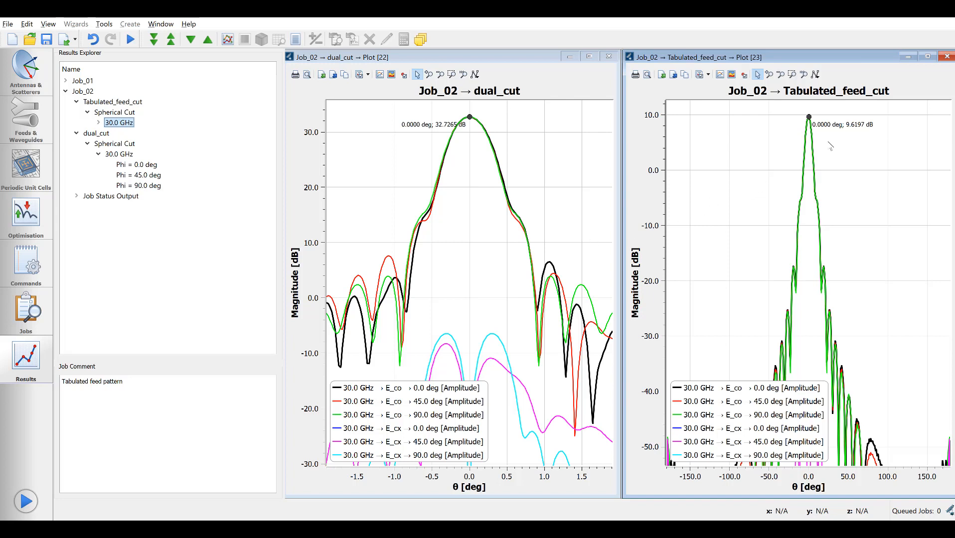
pyautogui.moveTo(692, 155)
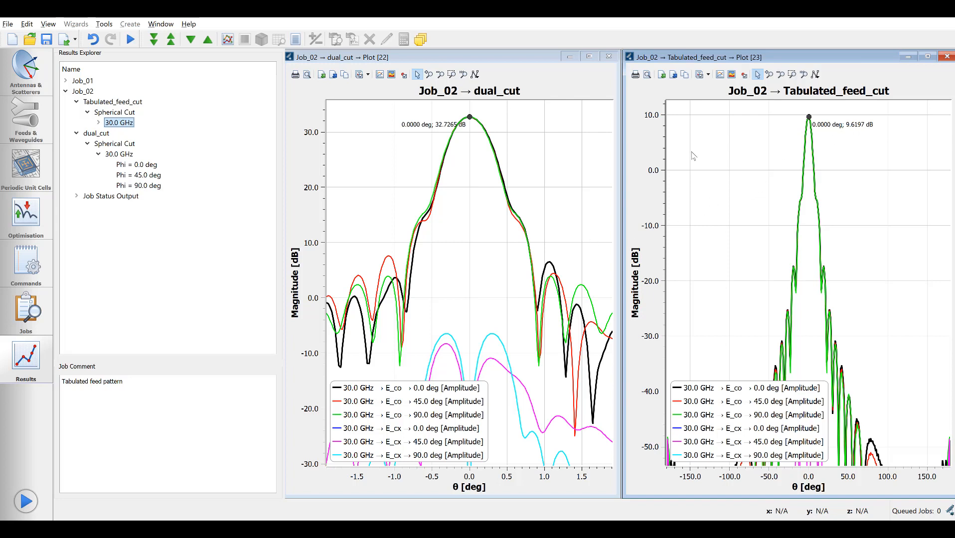
pyautogui.moveTo(478, 135)
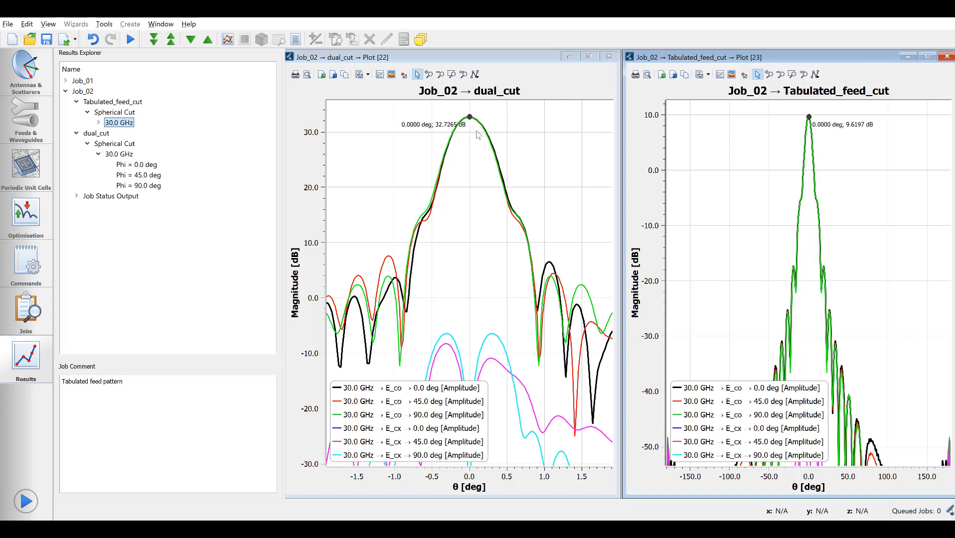
pyautogui.click(139, 175)
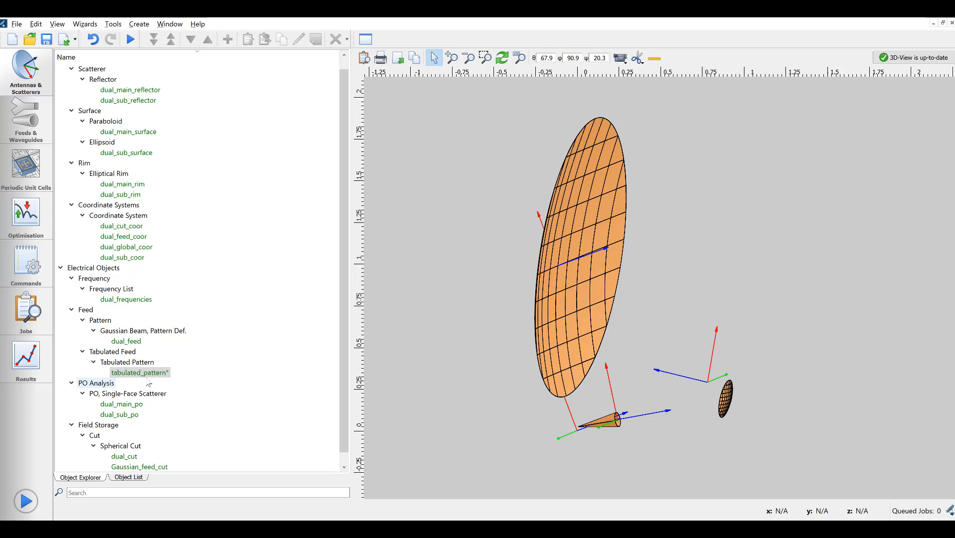
# - Set Power Normalisation to On for tabulated_pattern and return to the command list
pyautogui.doubleClick(139, 372)
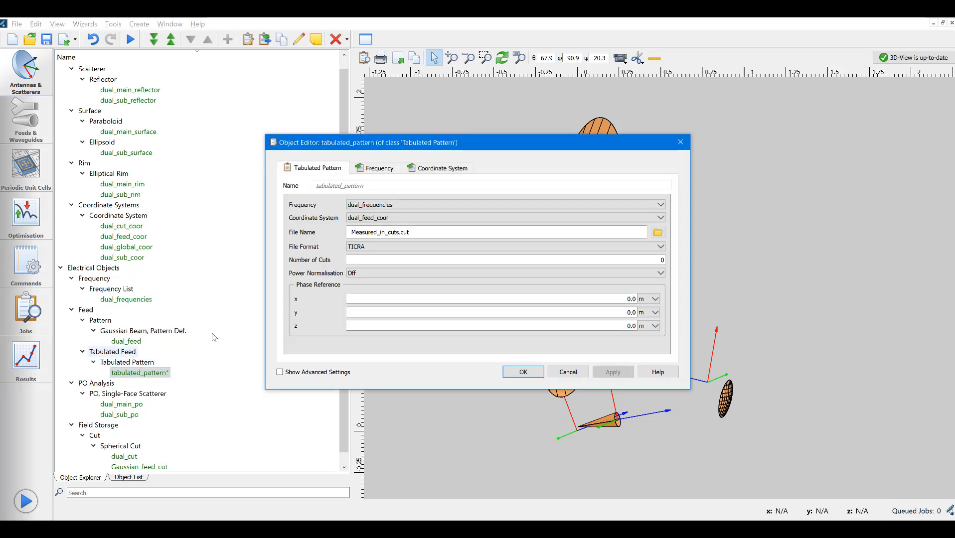
pyautogui.click(504, 273)
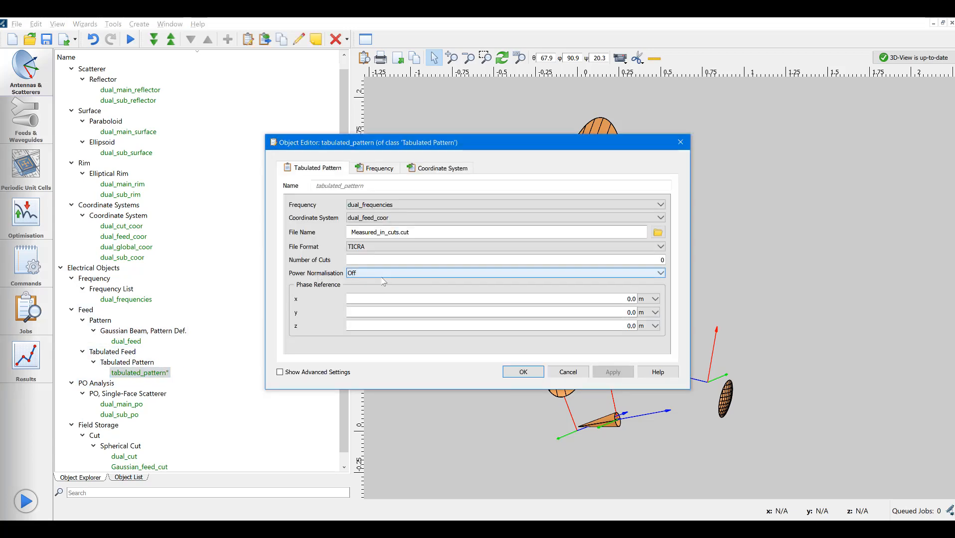
pyautogui.click(659, 272)
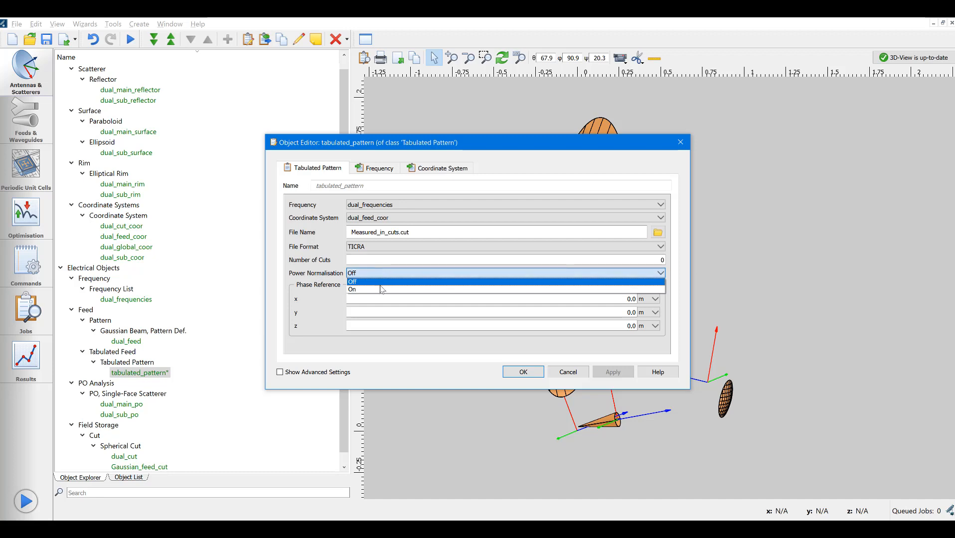
pyautogui.click(351, 289)
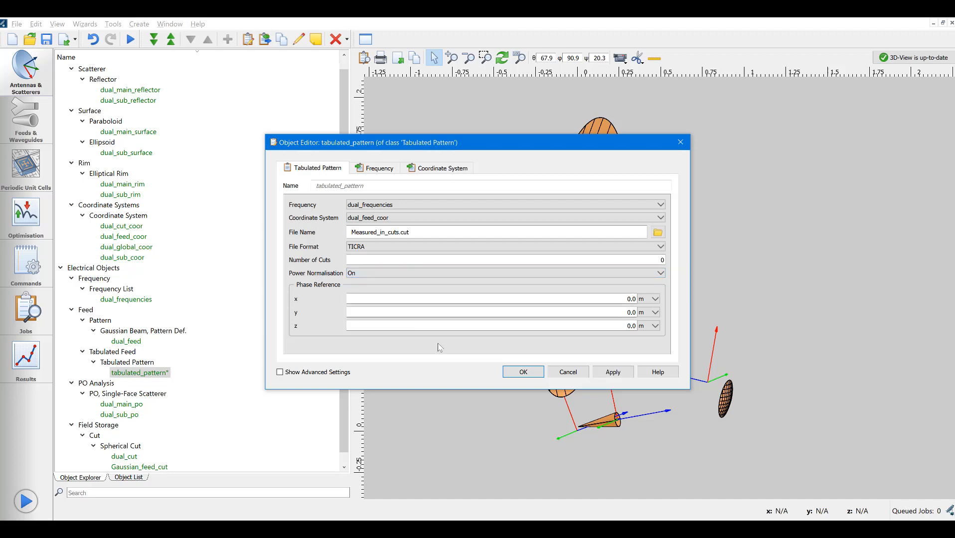
pyautogui.click(522, 372)
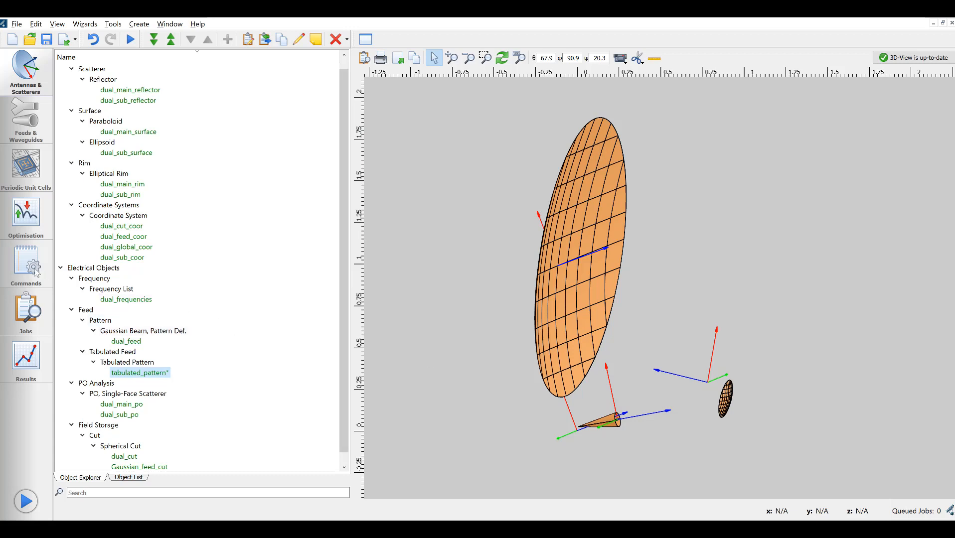
pyautogui.click(25, 265)
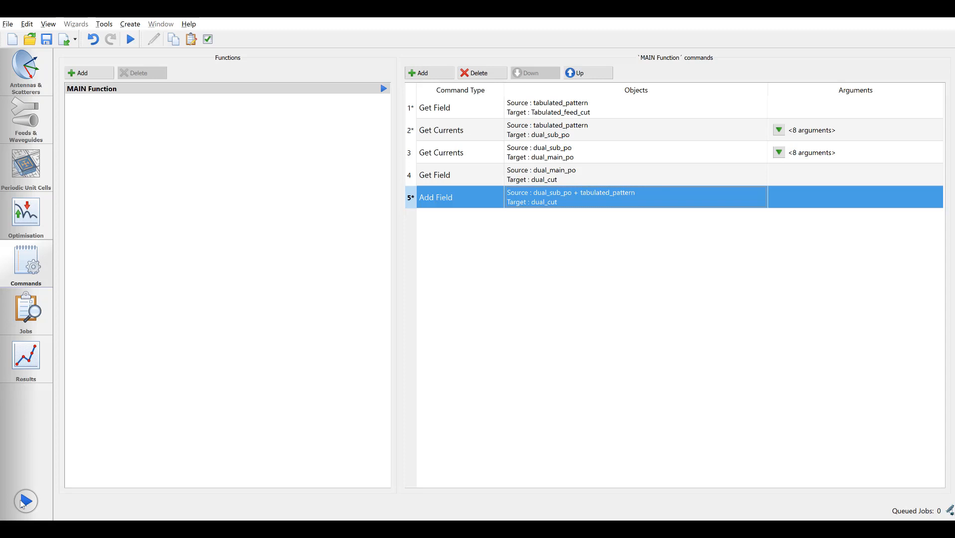
# - Run Job_03 and view its dual_cut (50.73 dB) and Tabulated_feed_cut (27.62 dB) plots
pyautogui.click(25, 500)
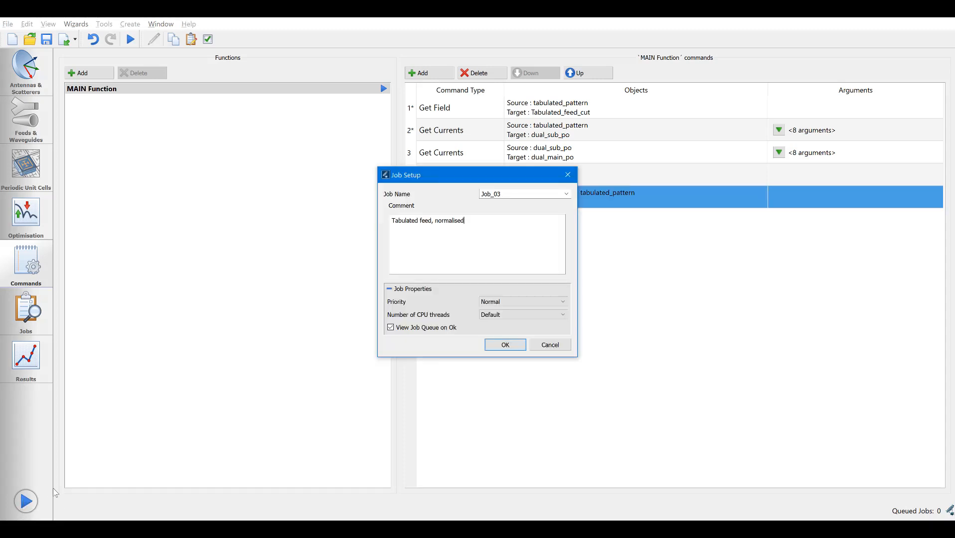
pyautogui.click(504, 344)
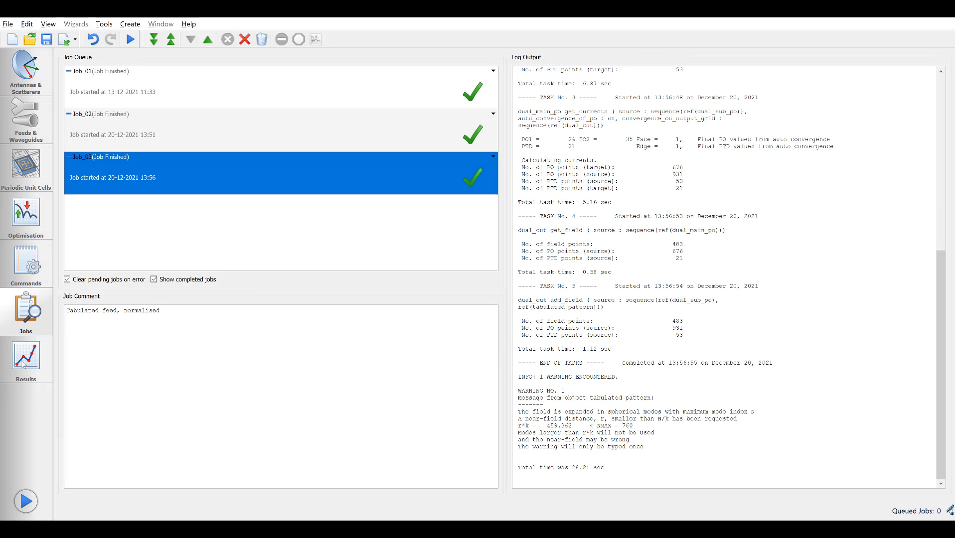
pyautogui.click(25, 359)
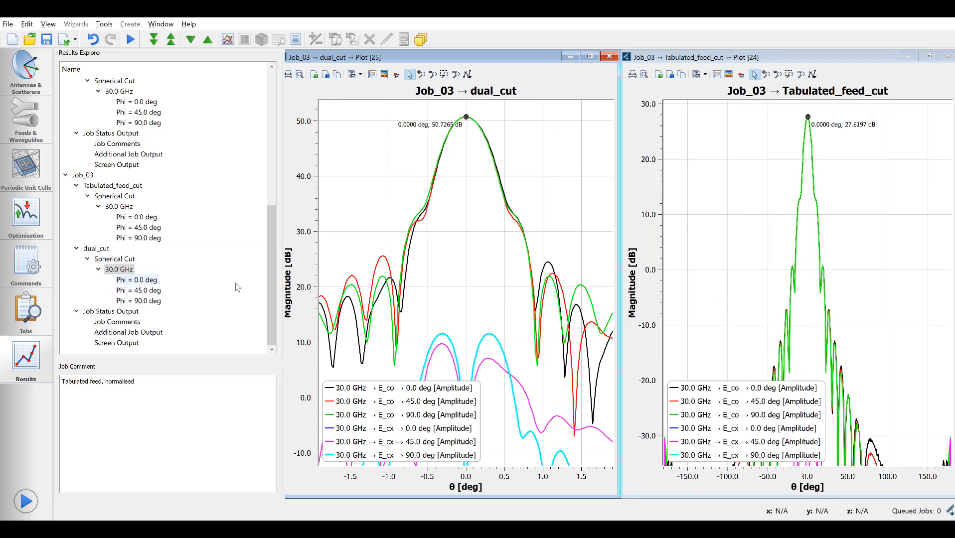
# - Browse the Job_03 results tree, then return to the MAIN command list
pyautogui.click(136, 279)
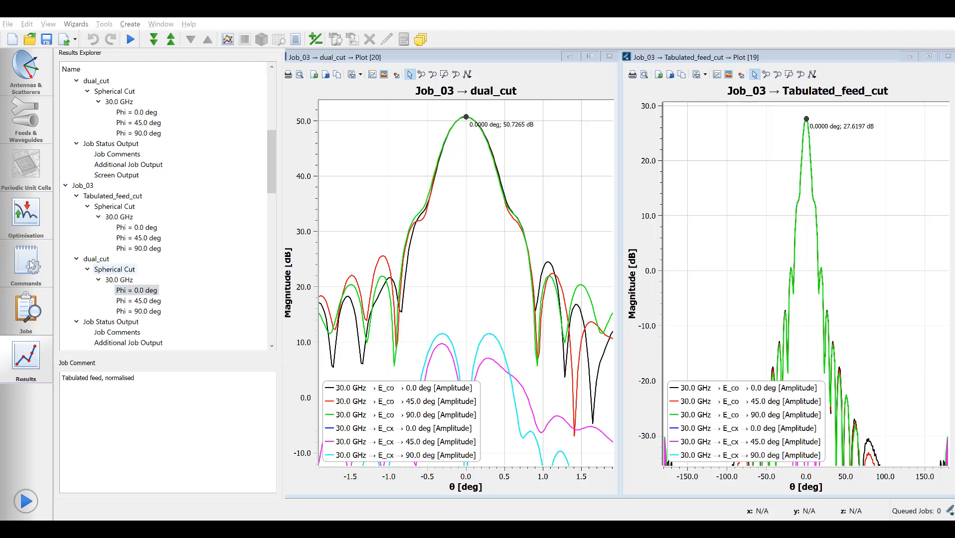
pyautogui.click(25, 265)
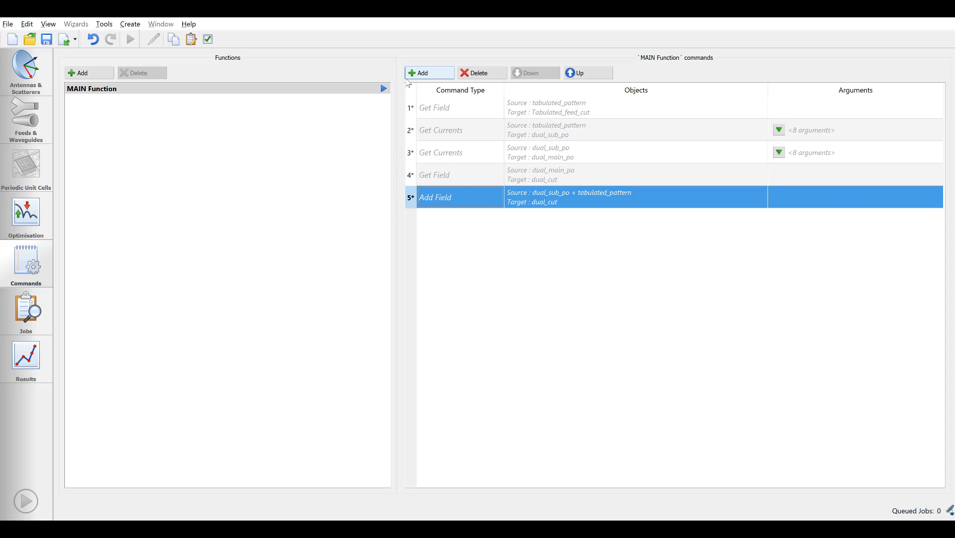
# - Add a Get Phase Centre command targeting Tabulated_feed_cut, run Best_fit_phase_centre, and open Results
pyautogui.click(422, 72)
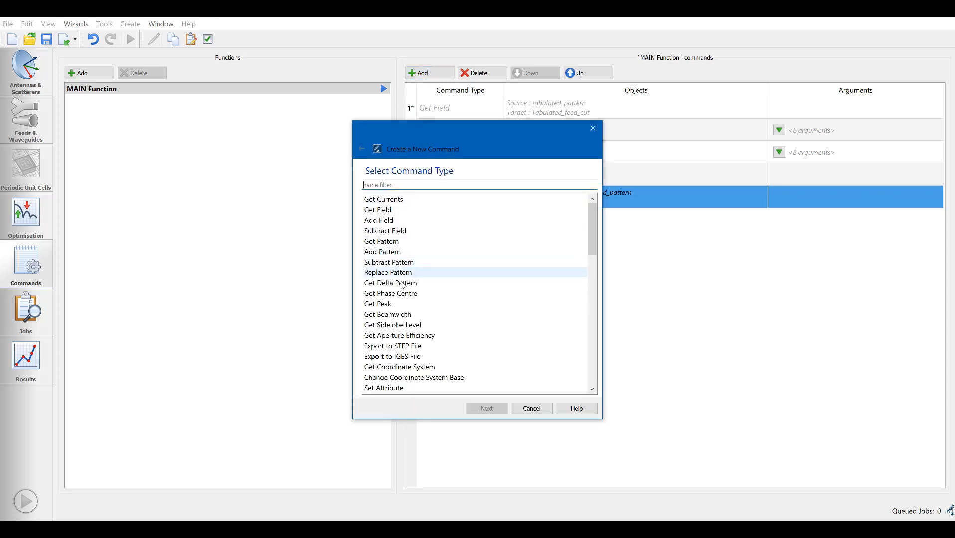
pyautogui.click(391, 294)
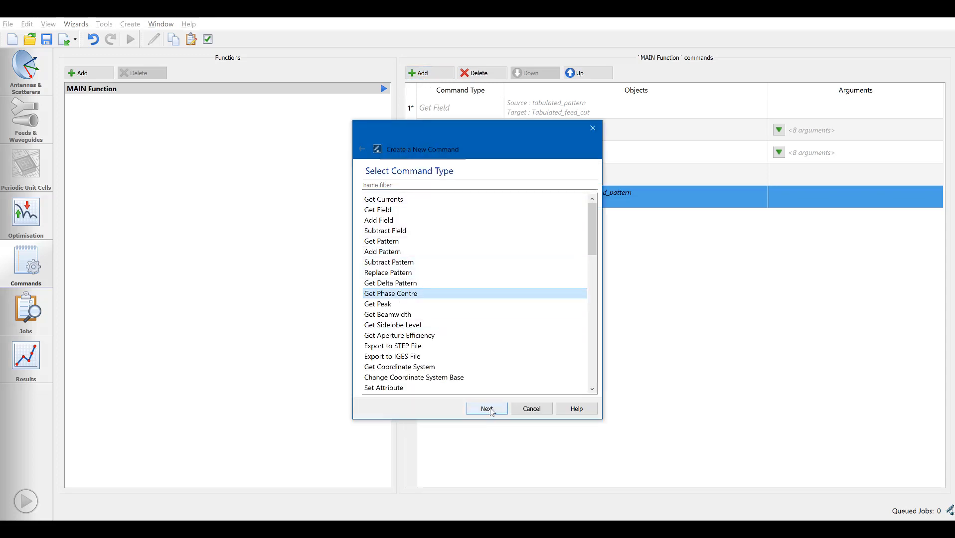
pyautogui.click(486, 408)
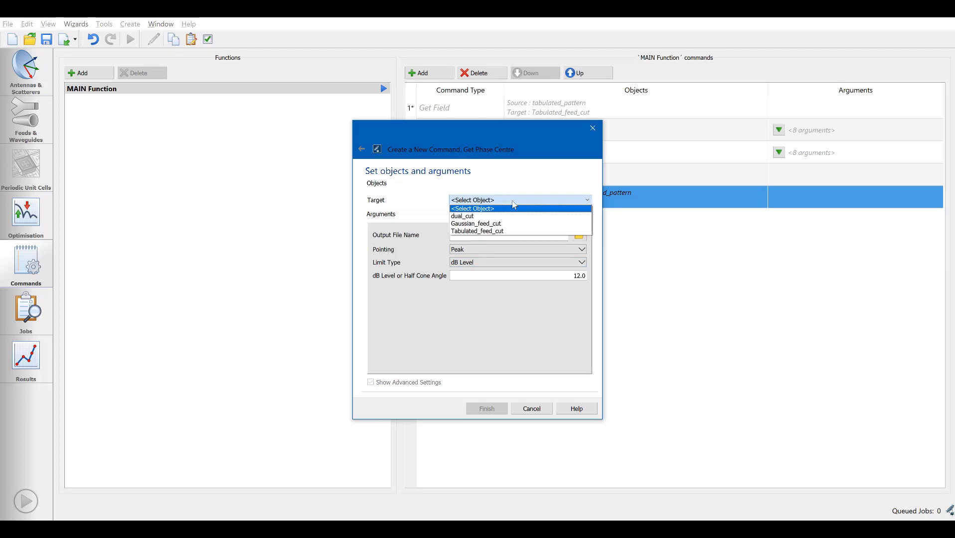
pyautogui.click(477, 230)
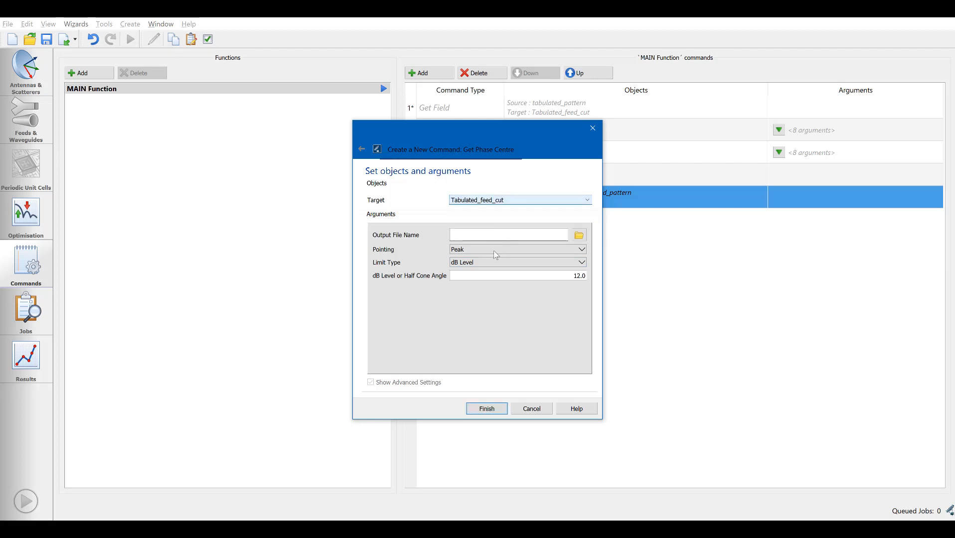
pyautogui.moveTo(549, 279)
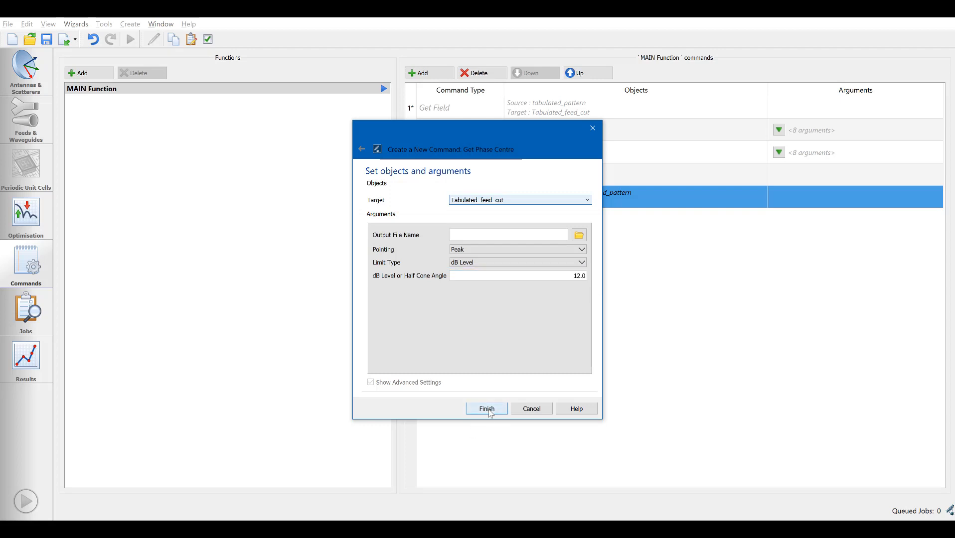
pyautogui.click(485, 409)
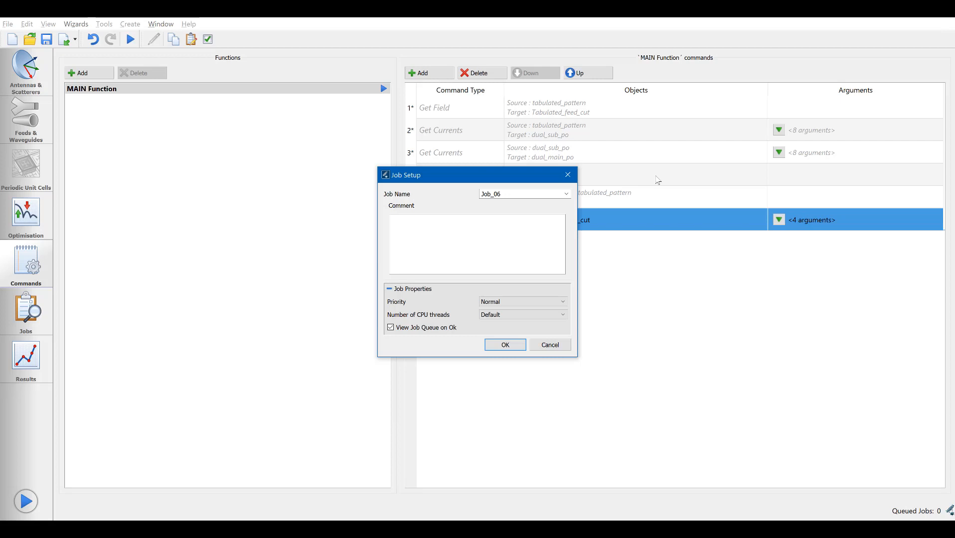
pyautogui.click(504, 344)
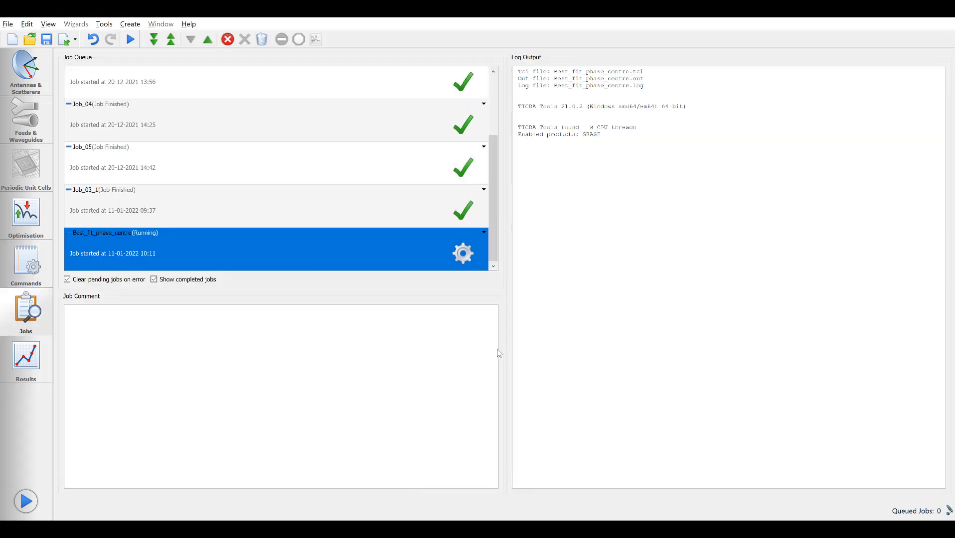
pyautogui.click(25, 360)
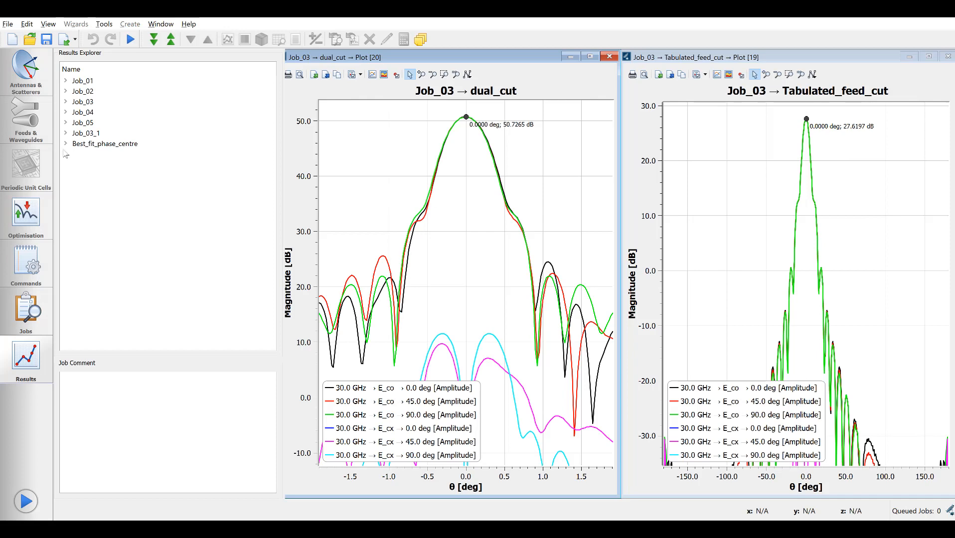
# - Check the Best_fit_phase_centre table's polarisation entries and phi units (z ≈ 134.181 mm), then close it
pyautogui.click(65, 144)
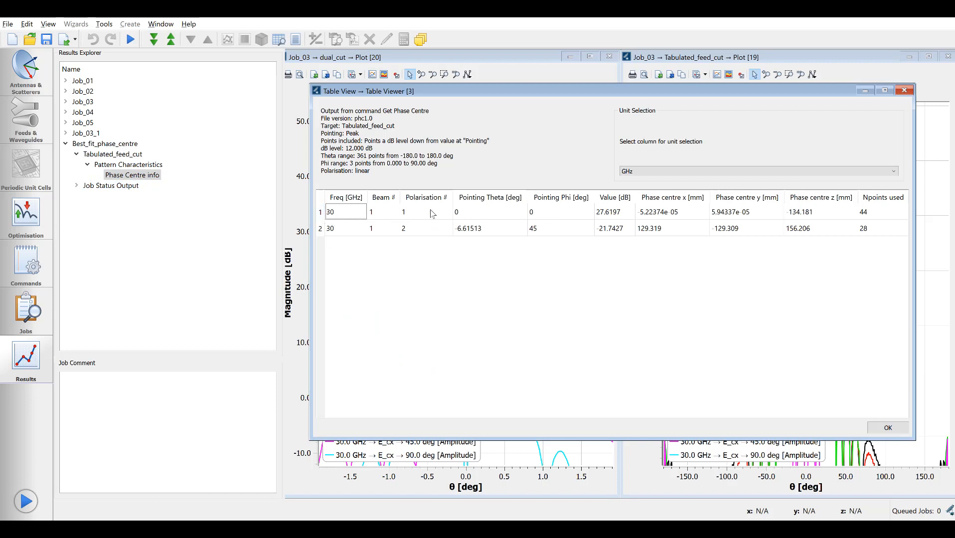
pyautogui.click(426, 211)
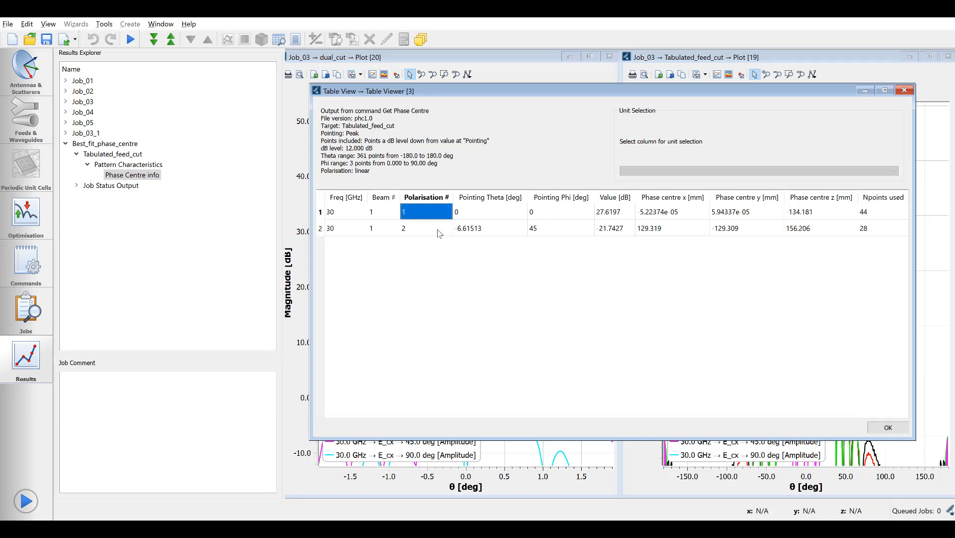
pyautogui.click(426, 228)
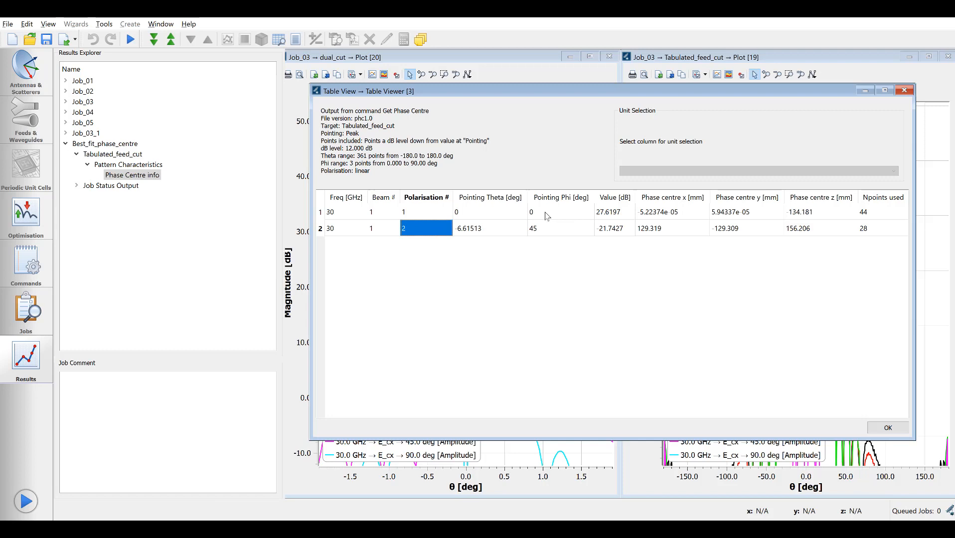
pyautogui.click(559, 211)
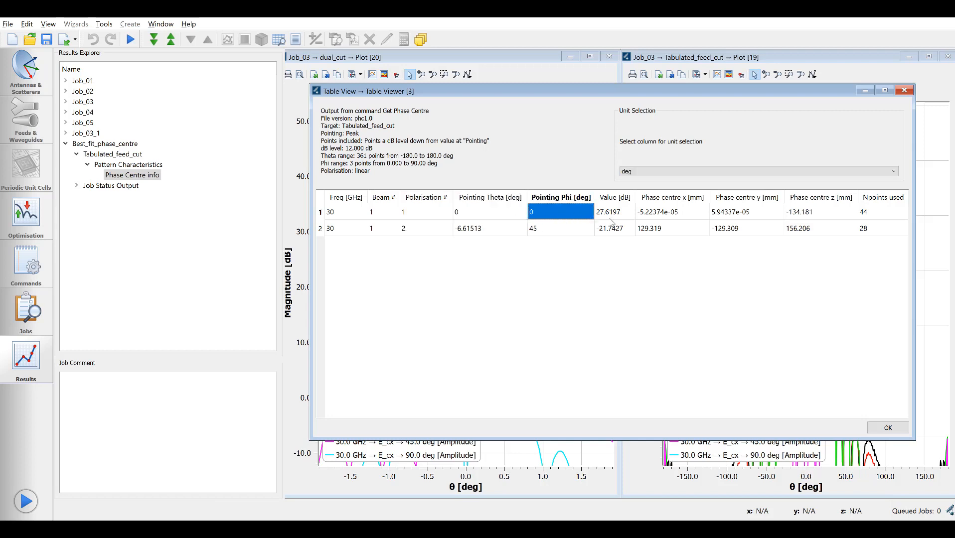
pyautogui.click(820, 211)
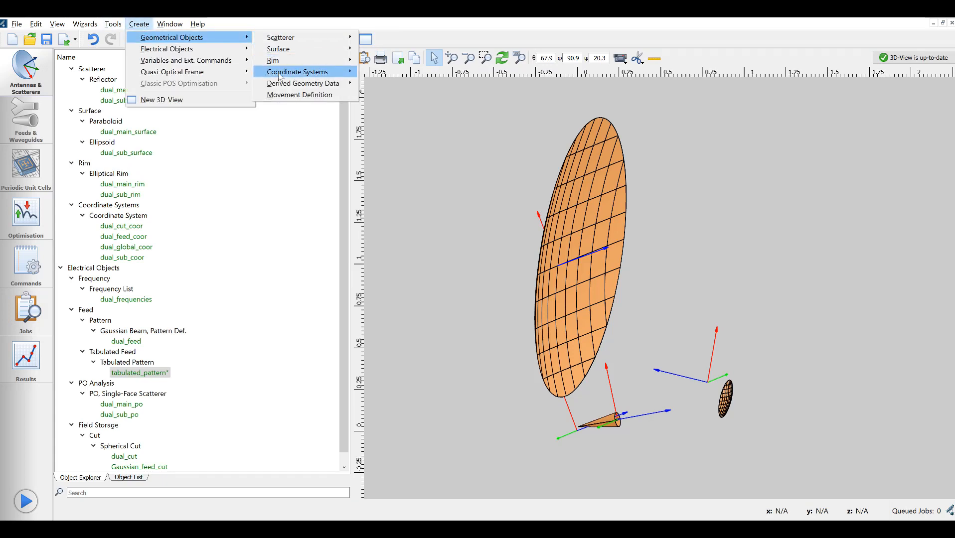
# - Create coordinate system 'phase_centre_coor_sys' with dual_feed_coor as its base
pyautogui.click(297, 72)
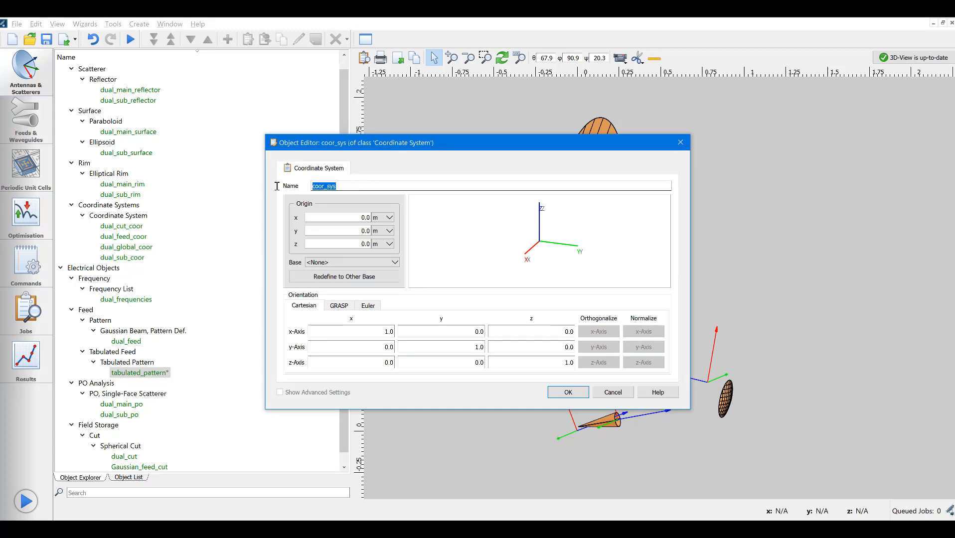
pyautogui.write('phase_centre_coor_sys')
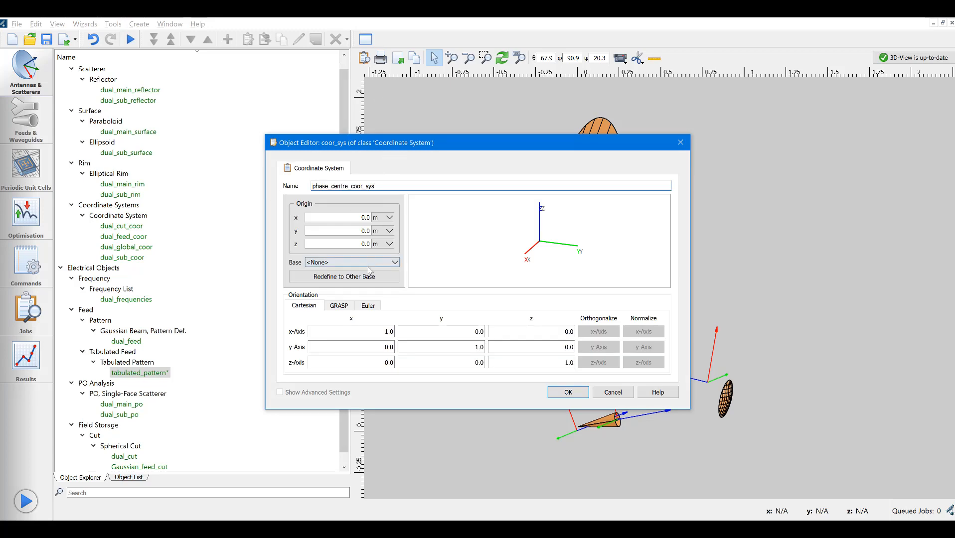
pyautogui.click(395, 262)
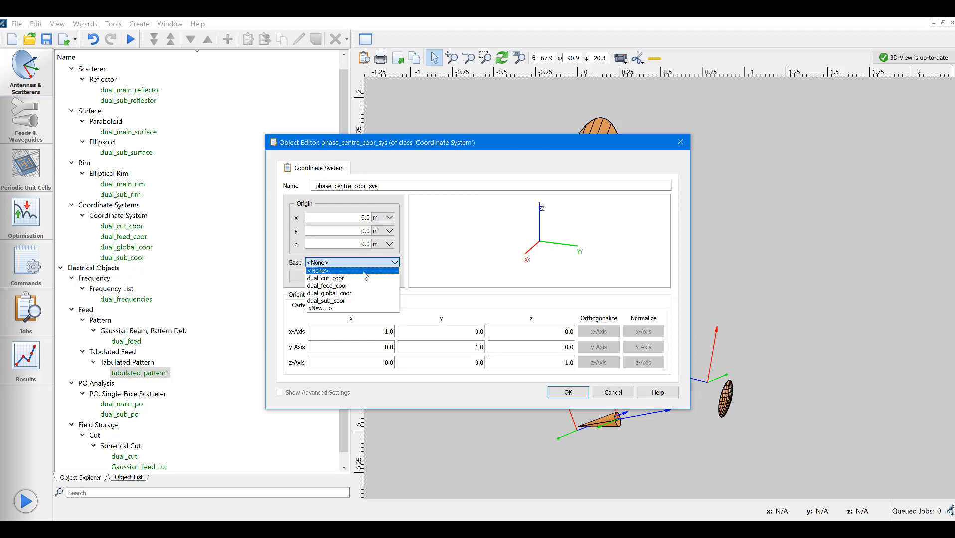
pyautogui.click(327, 286)
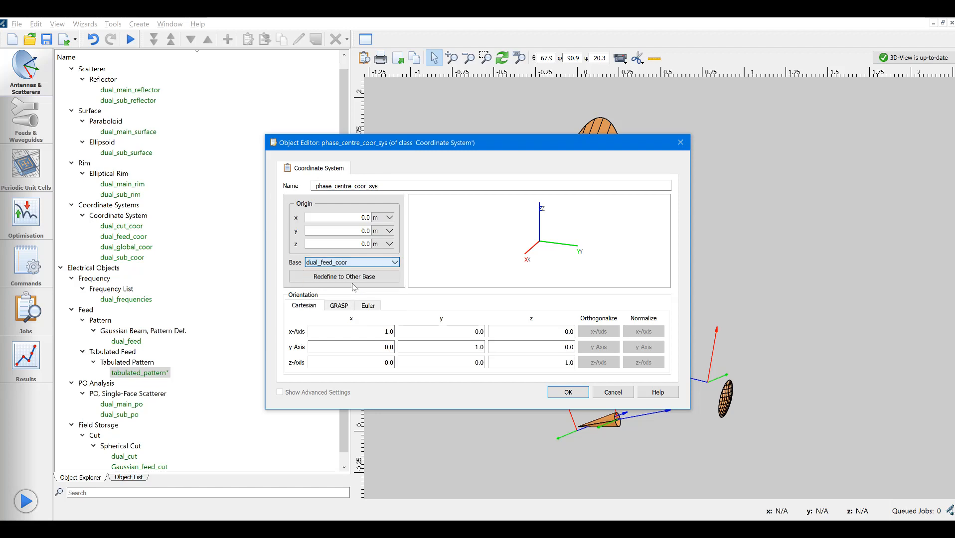
pyautogui.moveTo(356, 244)
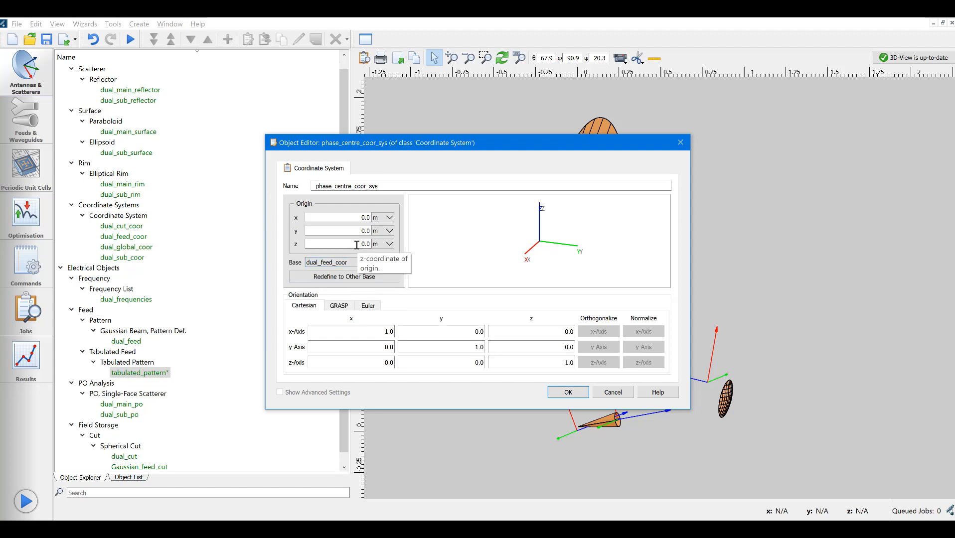
pyautogui.moveTo(368, 265)
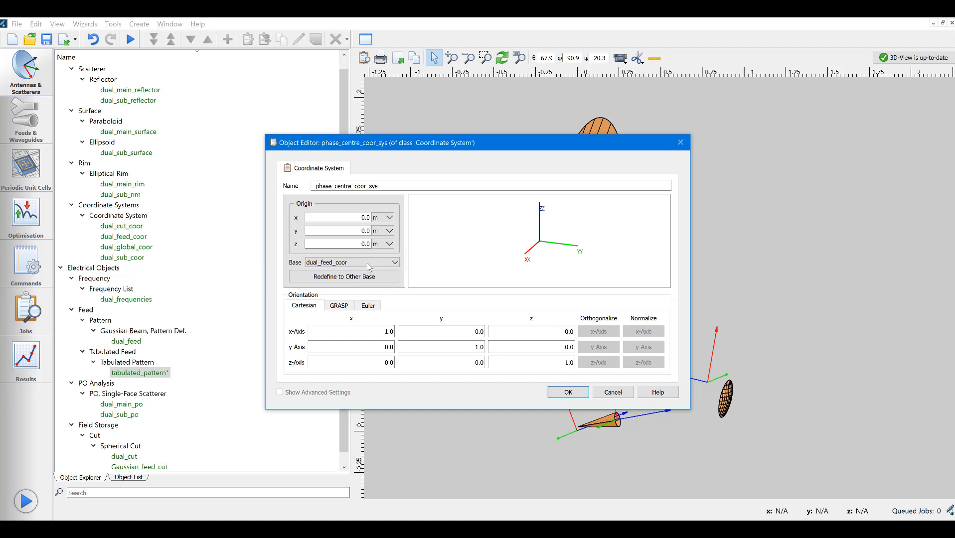
pyautogui.click(567, 392)
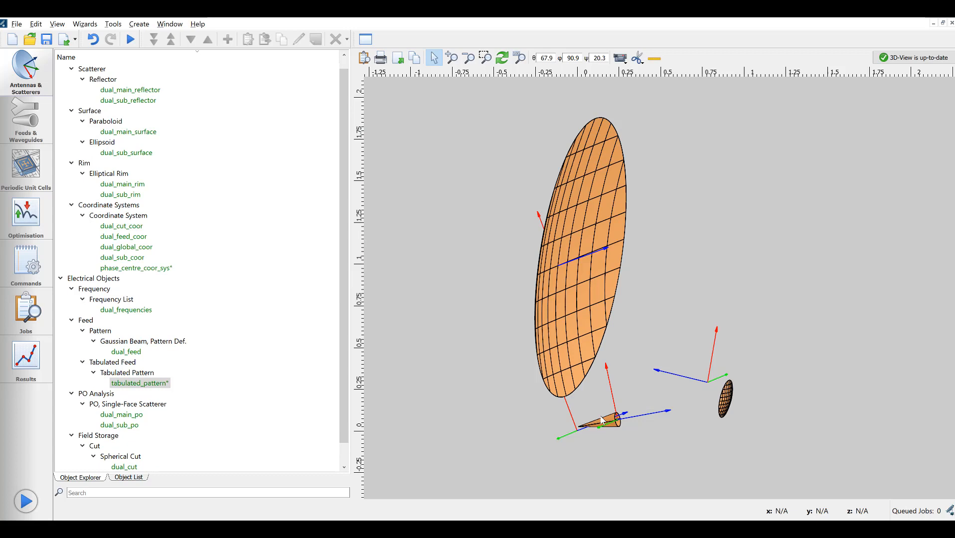
pyautogui.moveTo(602, 420)
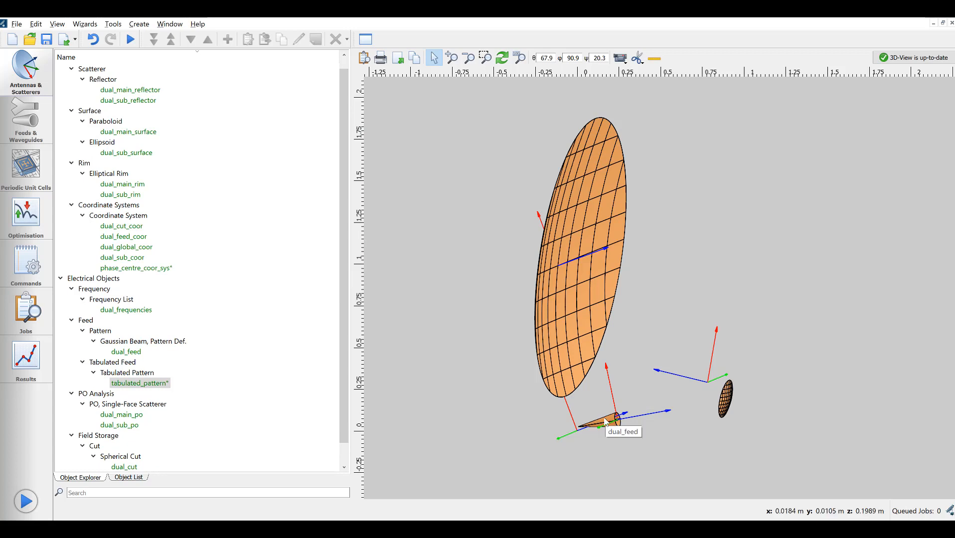
pyautogui.doubleClick(139, 382)
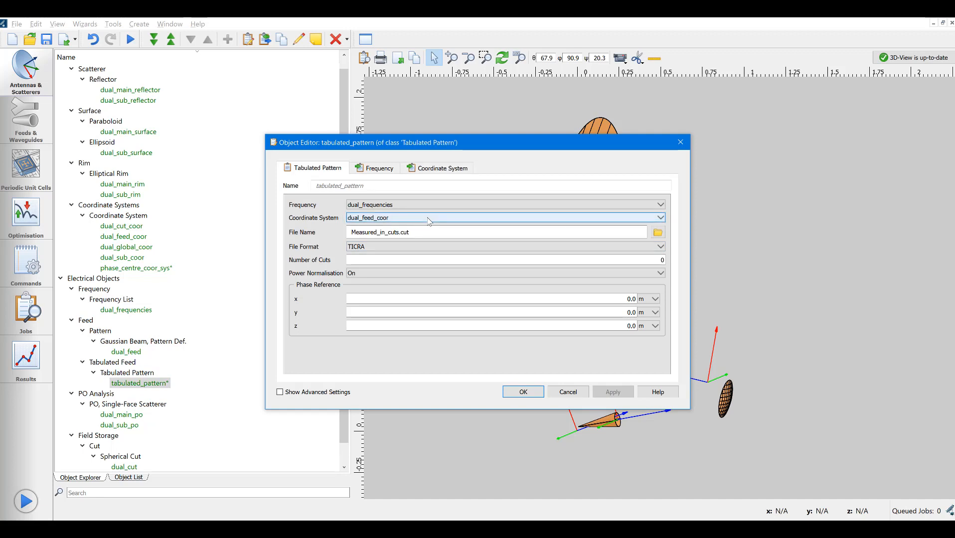
# - Move the tabulated_pattern feed onto phase_centre_coor_sys and open that system's settings
pyautogui.click(660, 217)
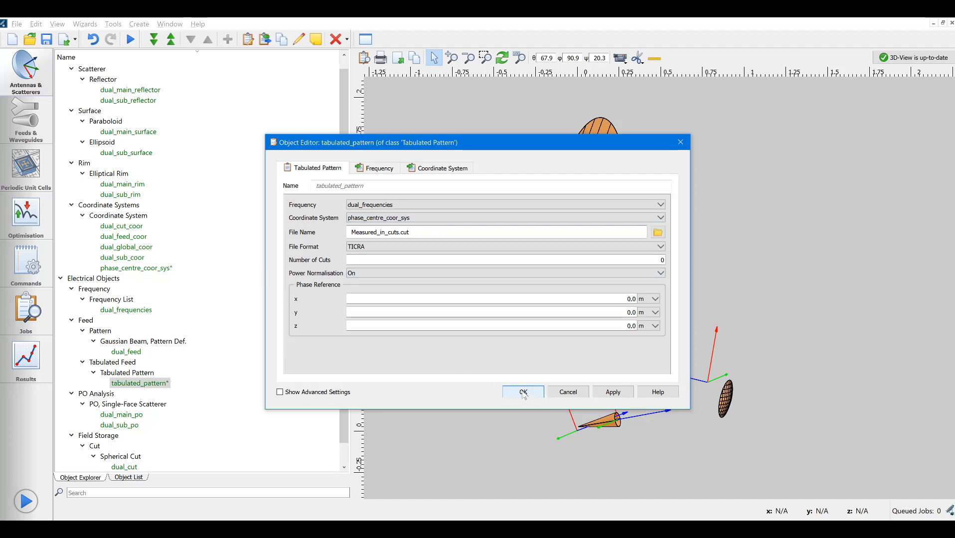
pyautogui.click(522, 392)
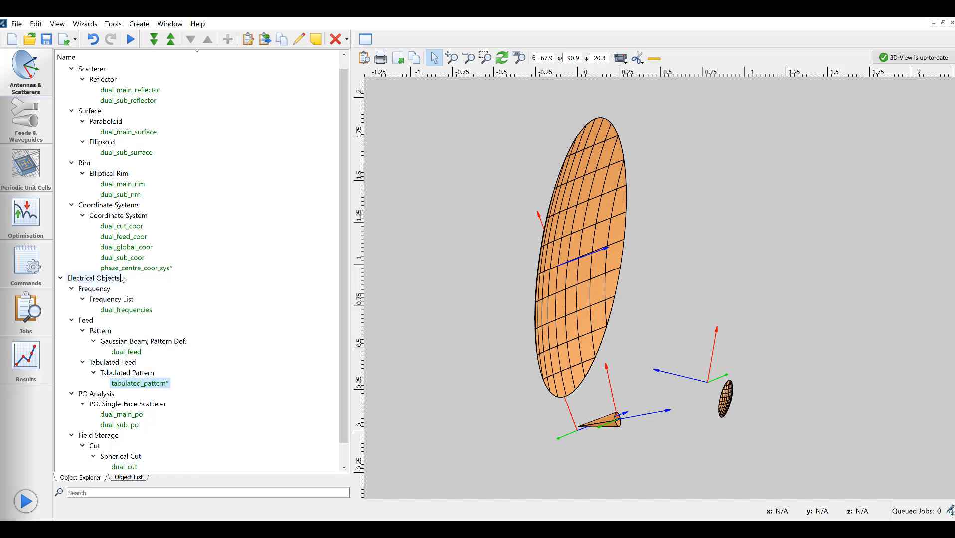
pyautogui.doubleClick(136, 268)
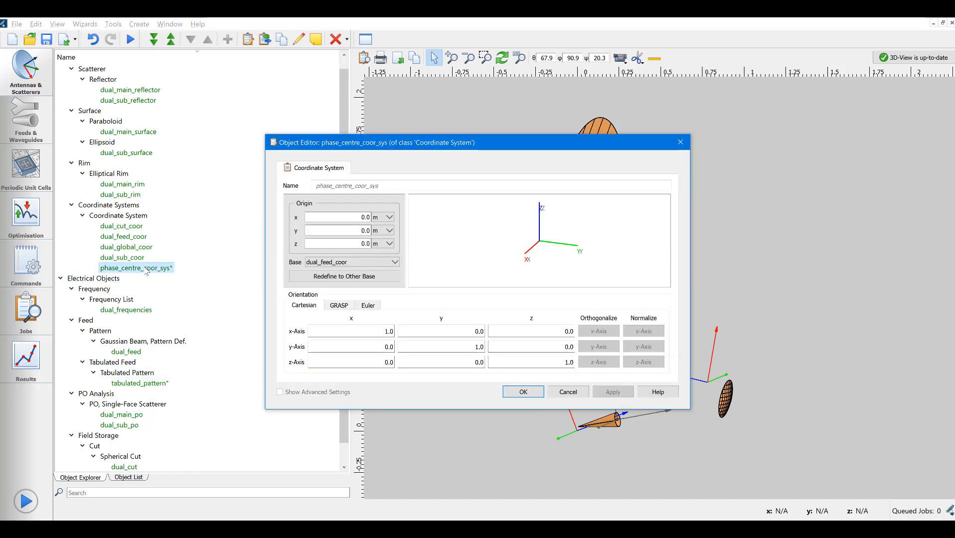
pyautogui.moveTo(137, 268)
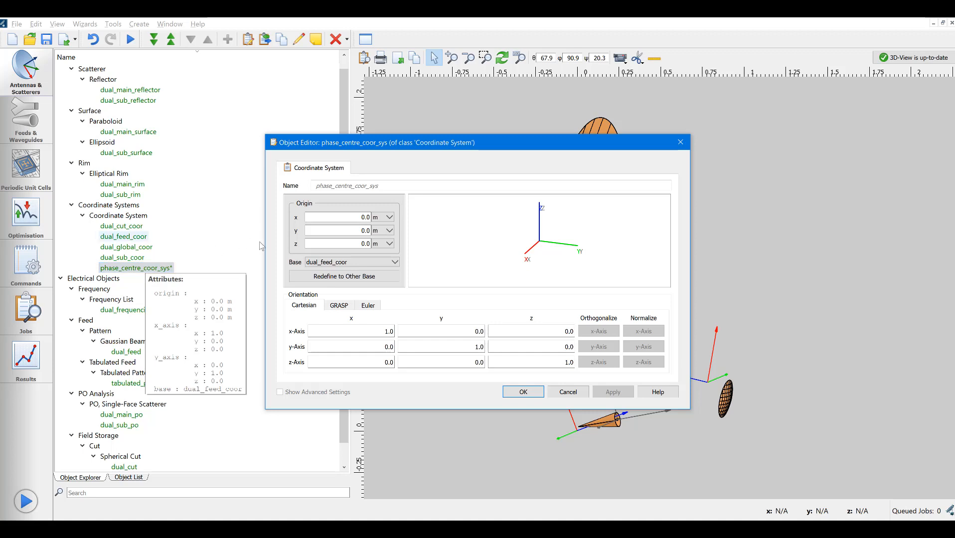
# - Offset the phase_centre_coor_sys origin to z = 132.5 mm from dual_feed_coor
pyautogui.click(339, 244)
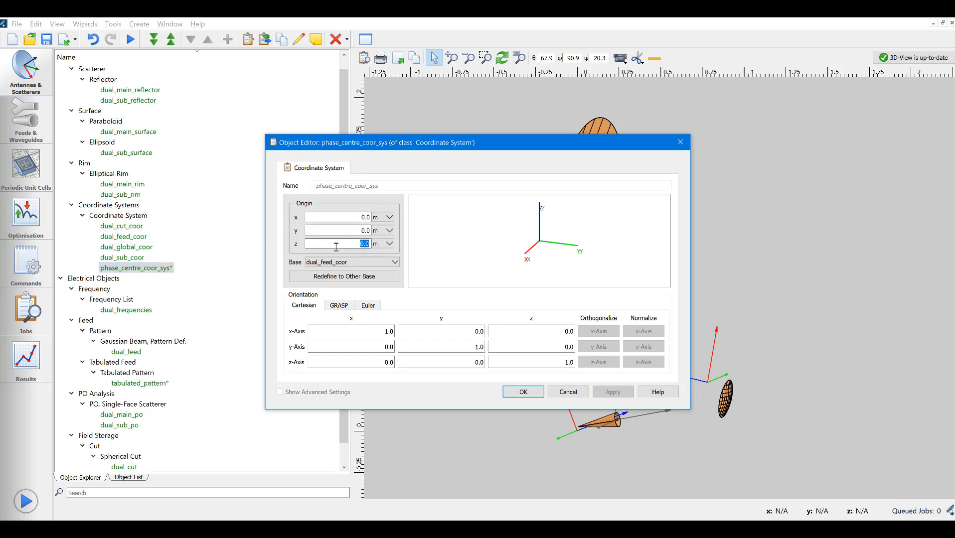
pyautogui.write('132.')
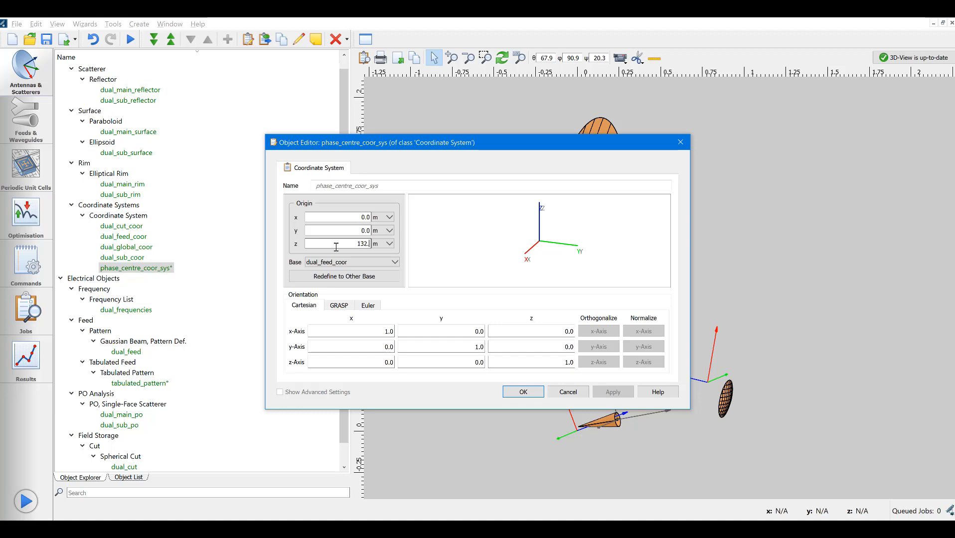
pyautogui.click(389, 243)
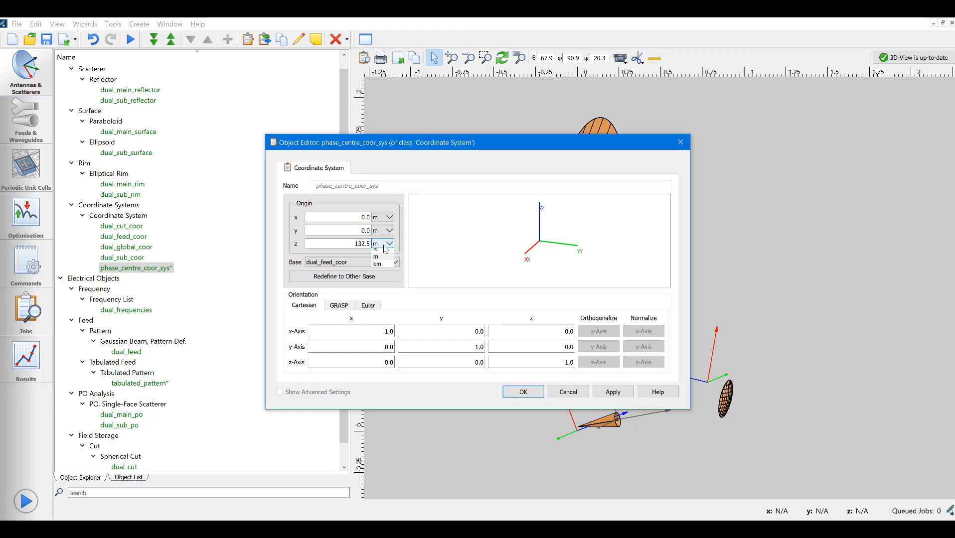
pyautogui.click(376, 250)
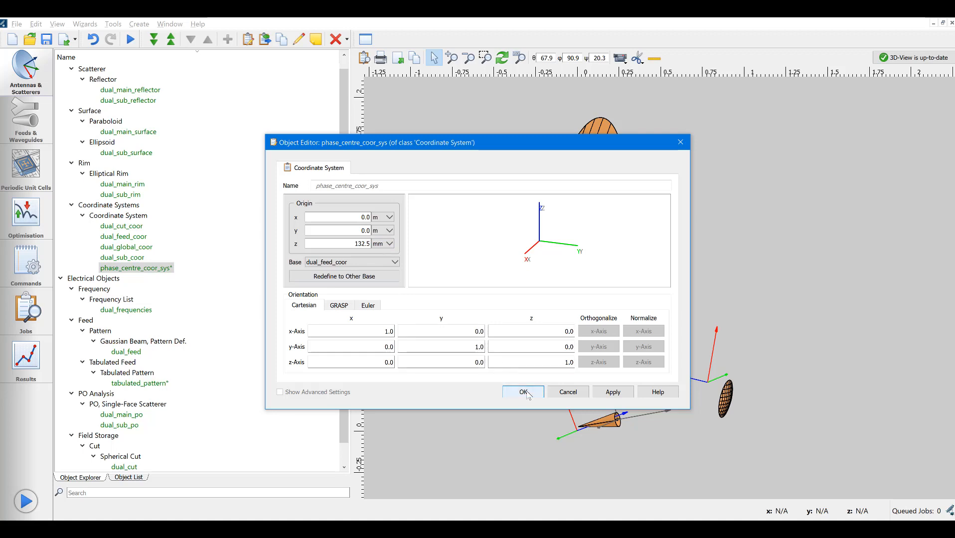
pyautogui.click(522, 391)
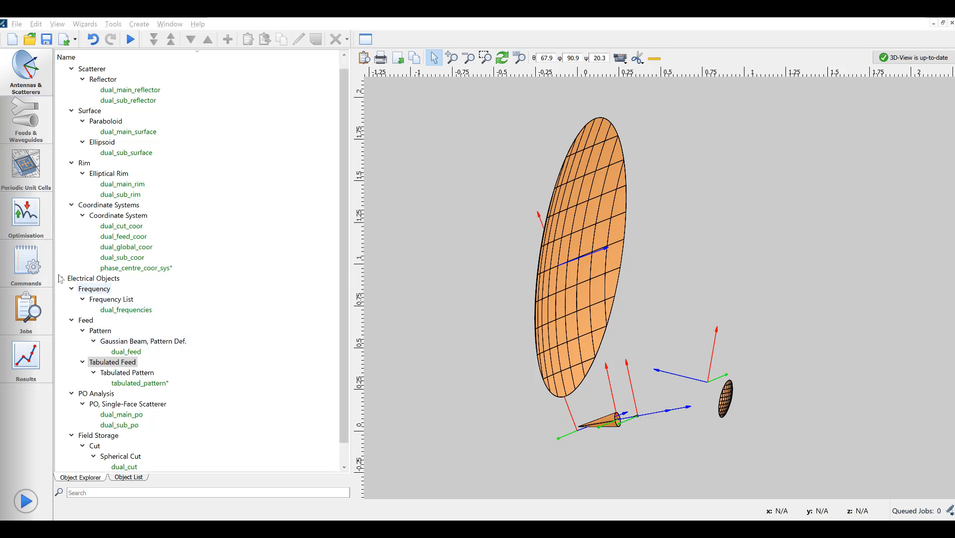
pyautogui.click(25, 261)
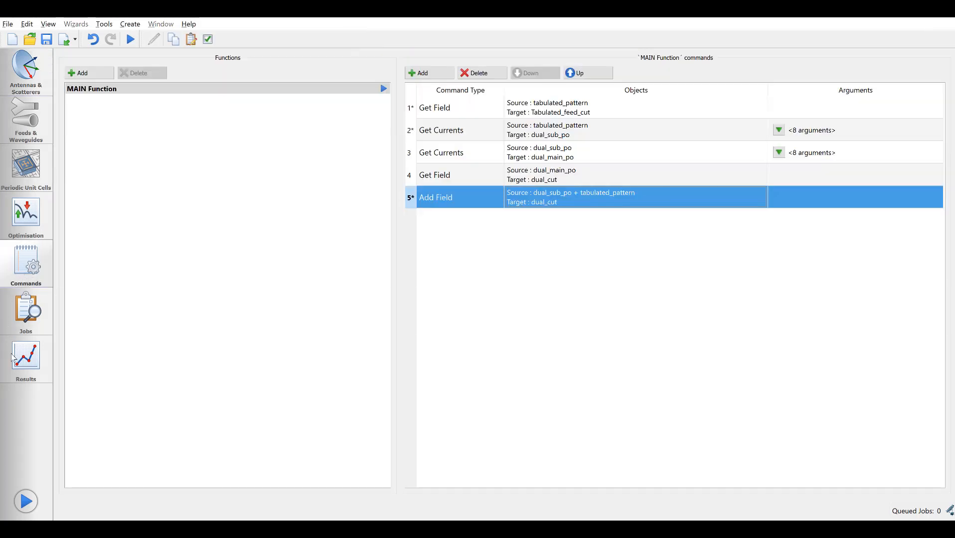
# - Submit Job_04 with the comment 'Feed placed with phase centre at focal point'
pyautogui.click(129, 39)
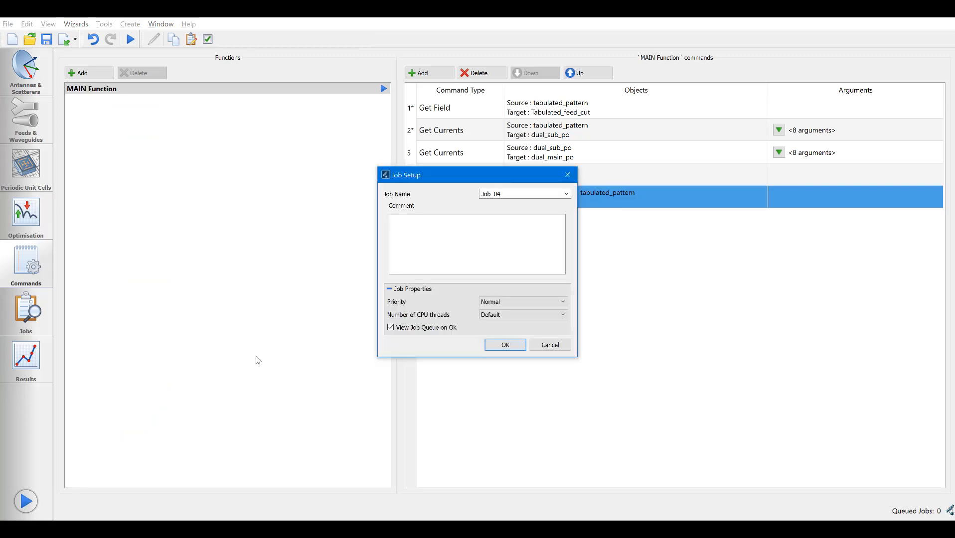
pyautogui.moveTo(444, 226)
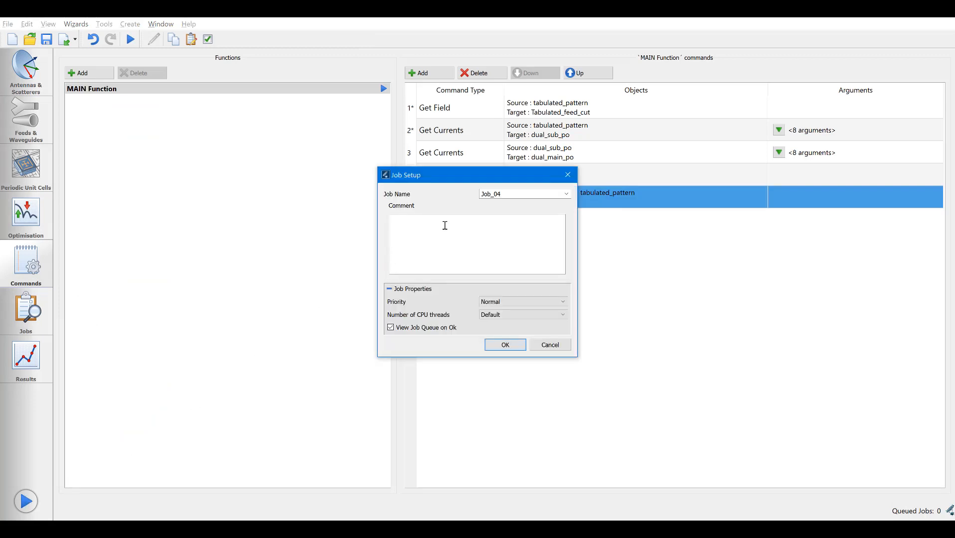
pyautogui.write('Feed placed with phase centre at focal point')
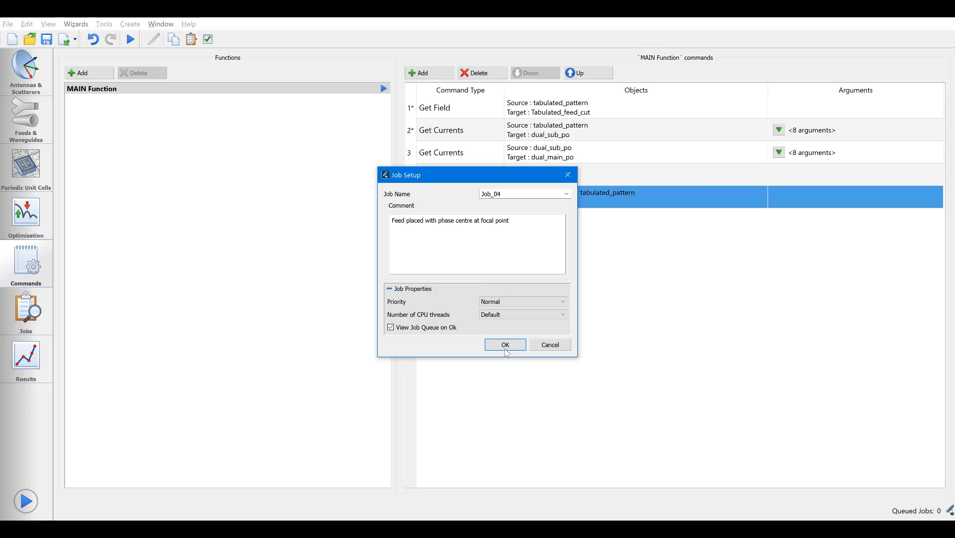
pyautogui.click(504, 344)
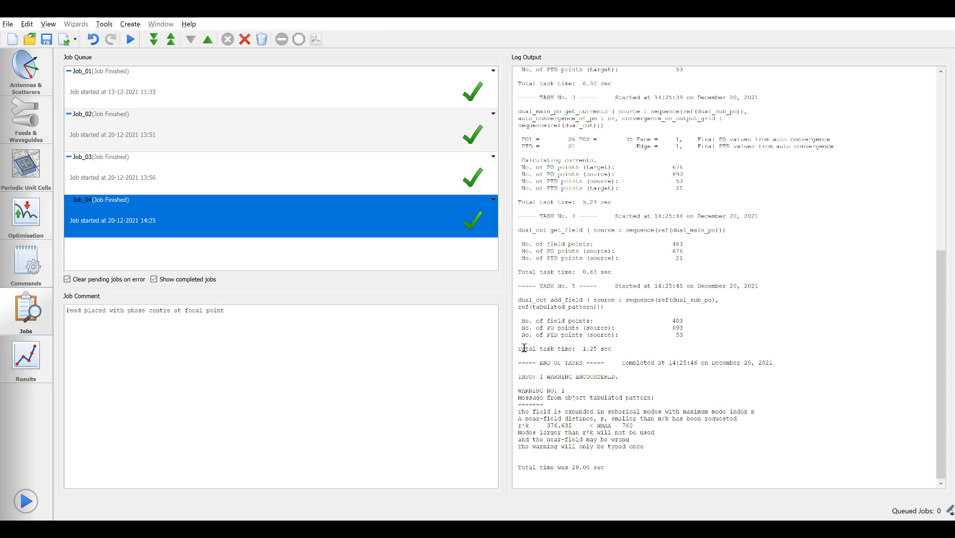
pyautogui.moveTo(28, 365)
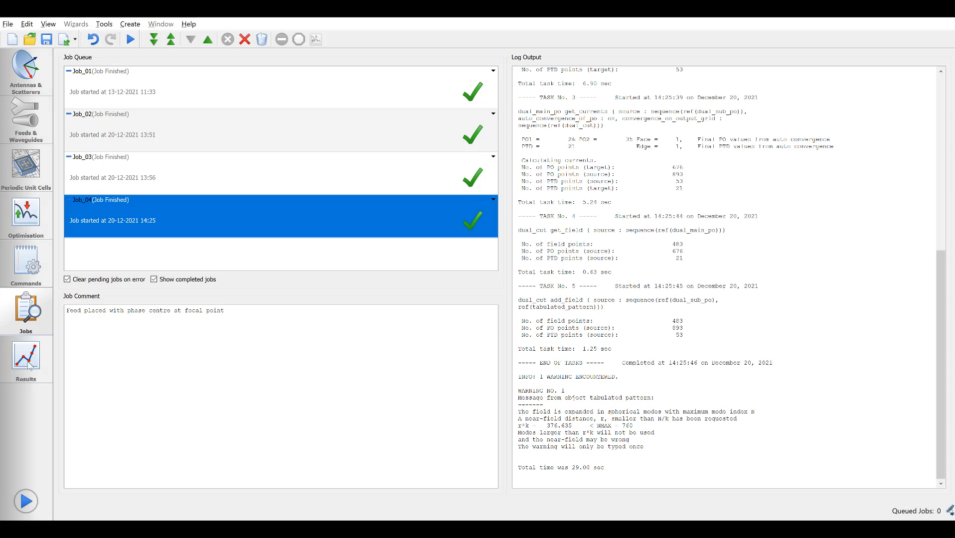
pyautogui.click(26, 357)
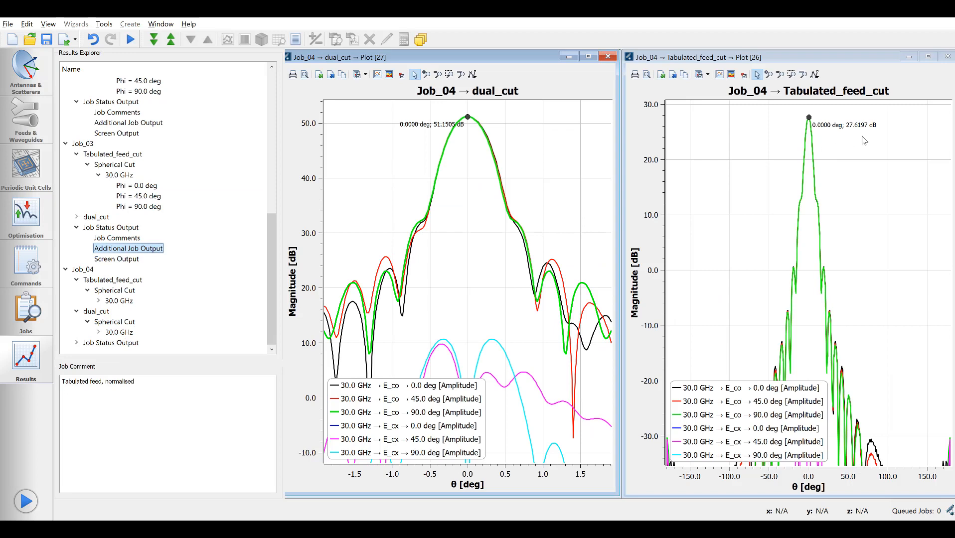
pyautogui.moveTo(454, 144)
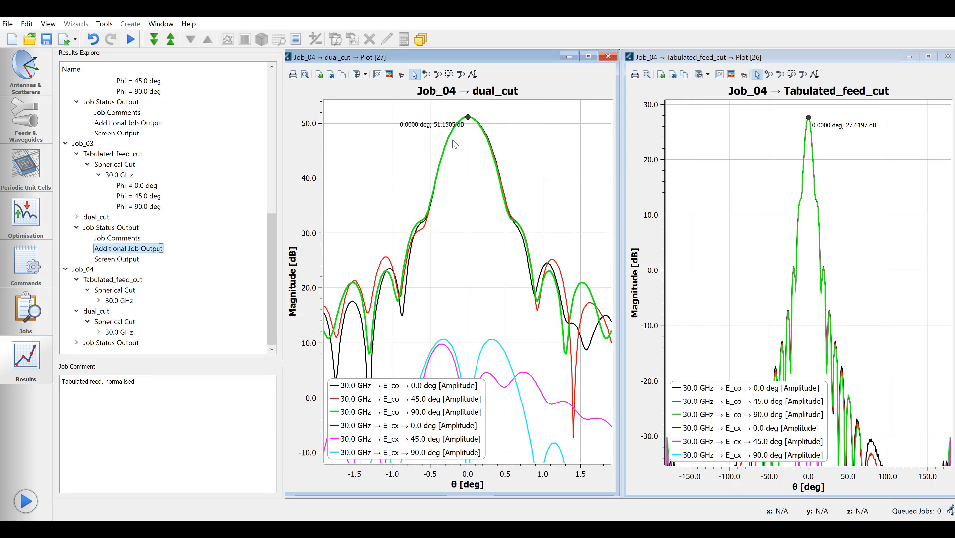
pyautogui.moveTo(442, 132)
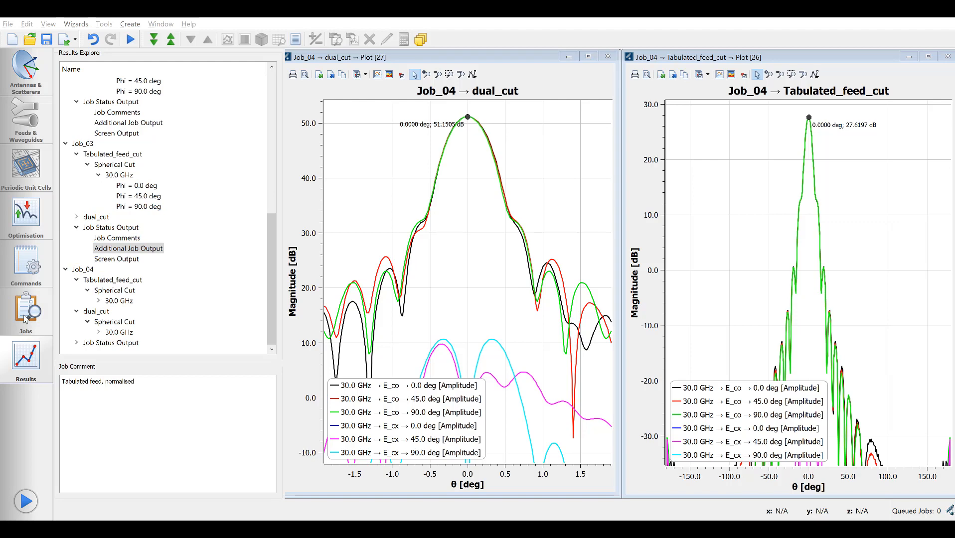
pyautogui.click(26, 311)
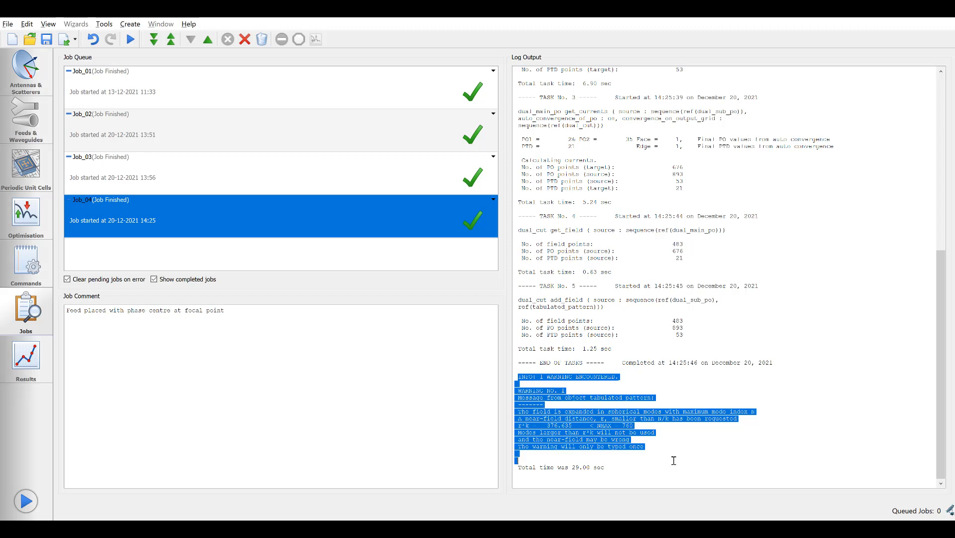
# - Clear the marked warning text and open Job_04's Additional Job Output from Results
pyautogui.click(639, 460)
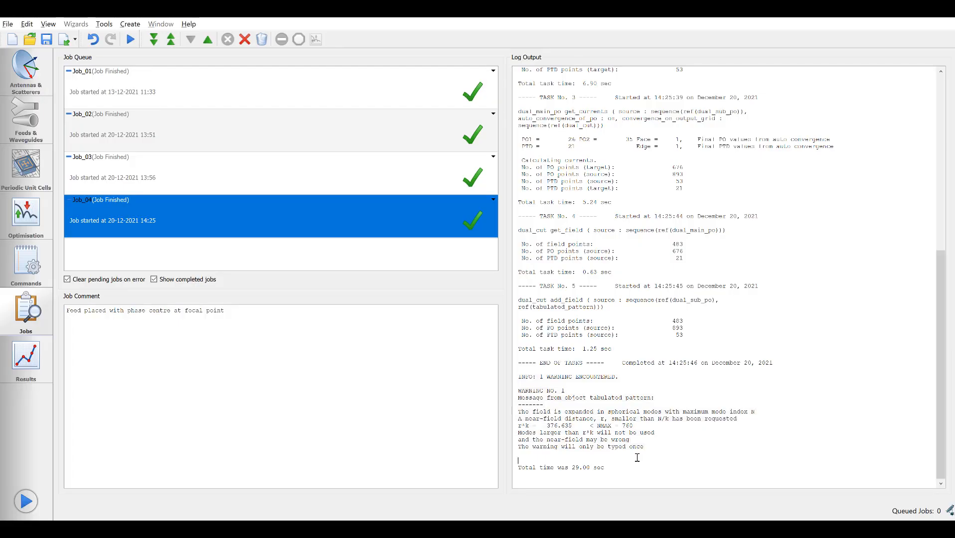
pyautogui.moveTo(130, 359)
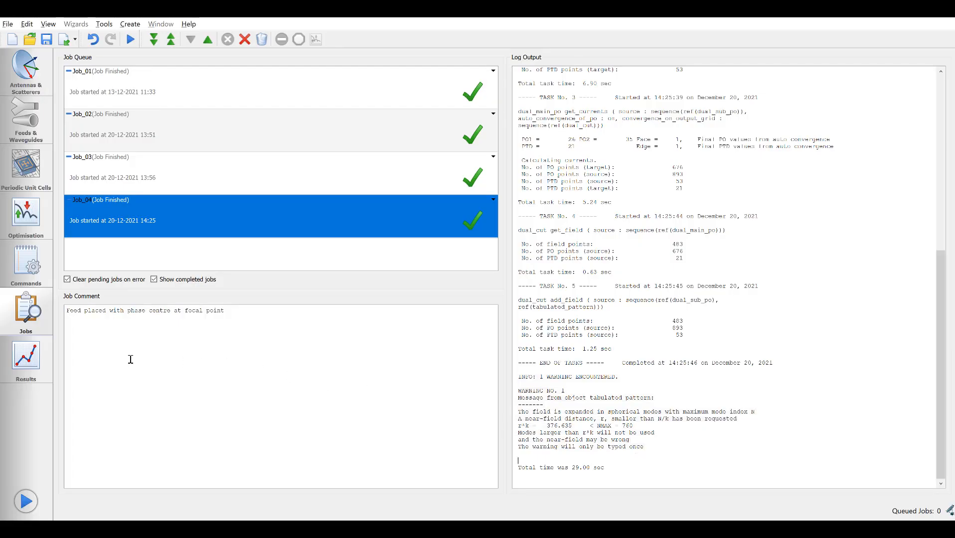
pyautogui.click(25, 358)
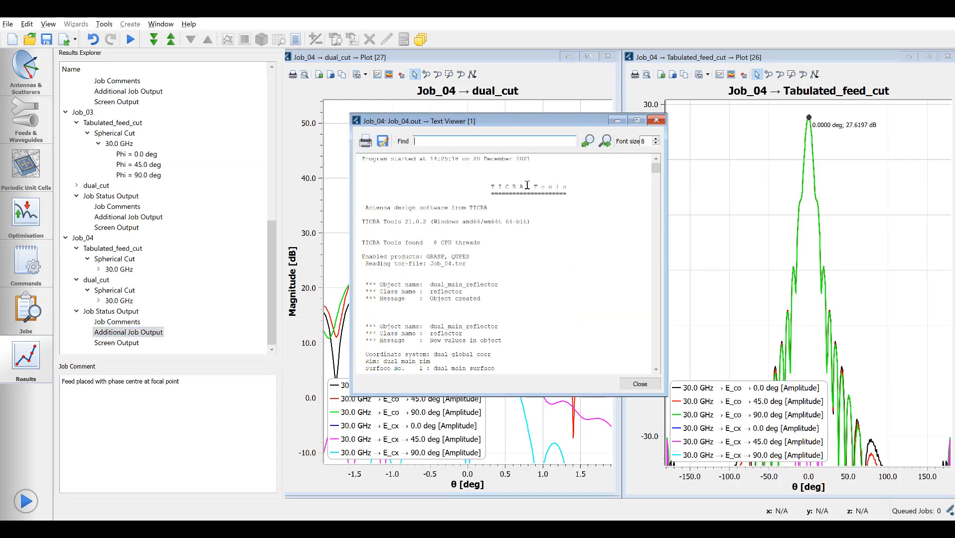
# - Maximize the log, find 'azim', and mark the normalized azimuthal mode power rows
pyautogui.click(637, 121)
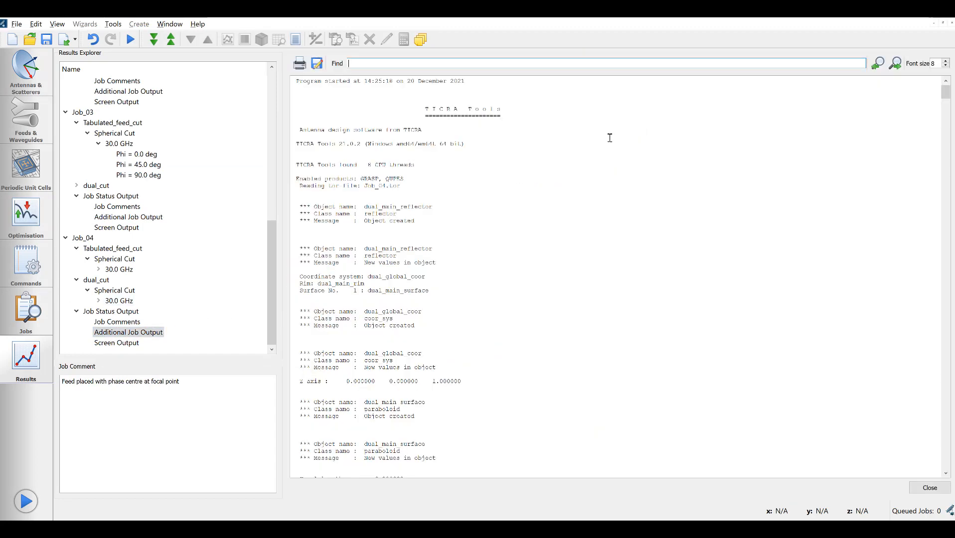
pyautogui.moveTo(581, 170)
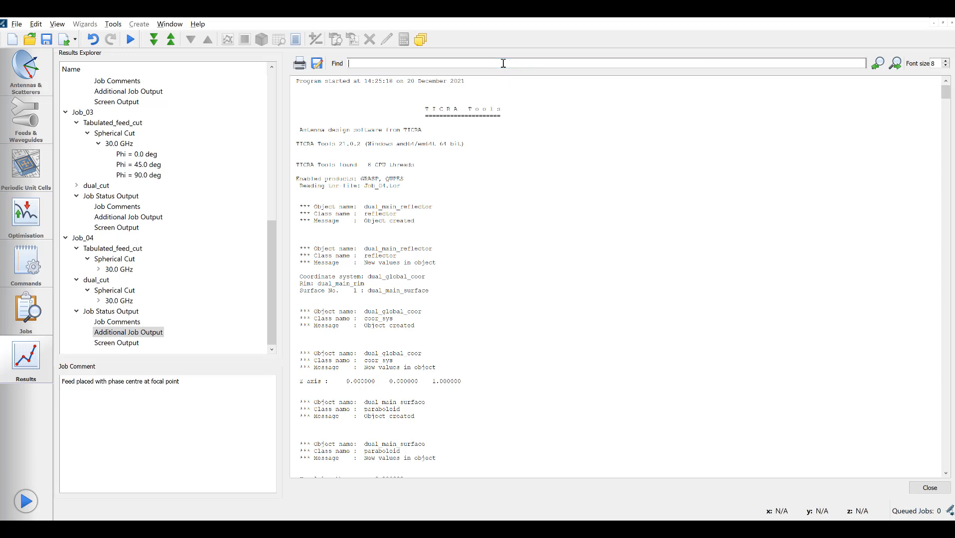
pyautogui.write('azim')
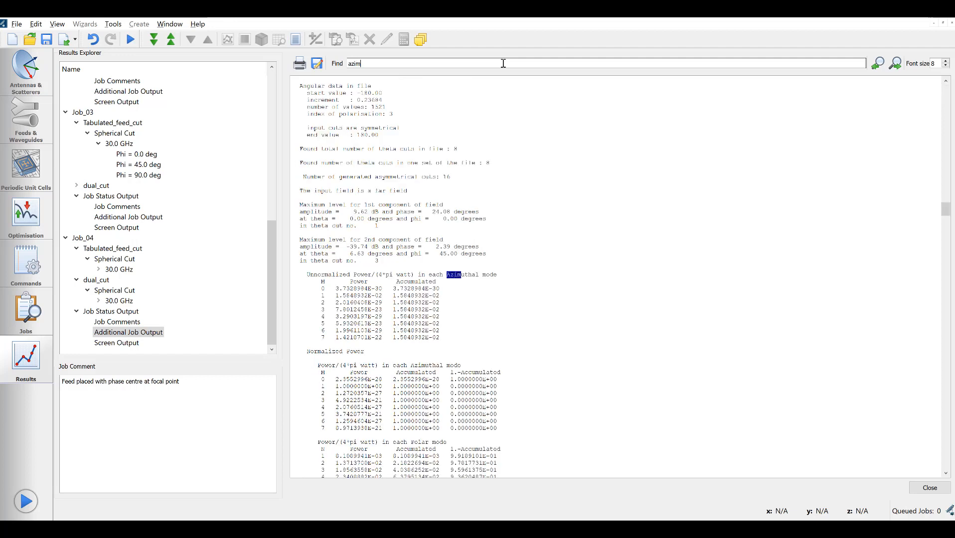
pyautogui.moveTo(486, 286)
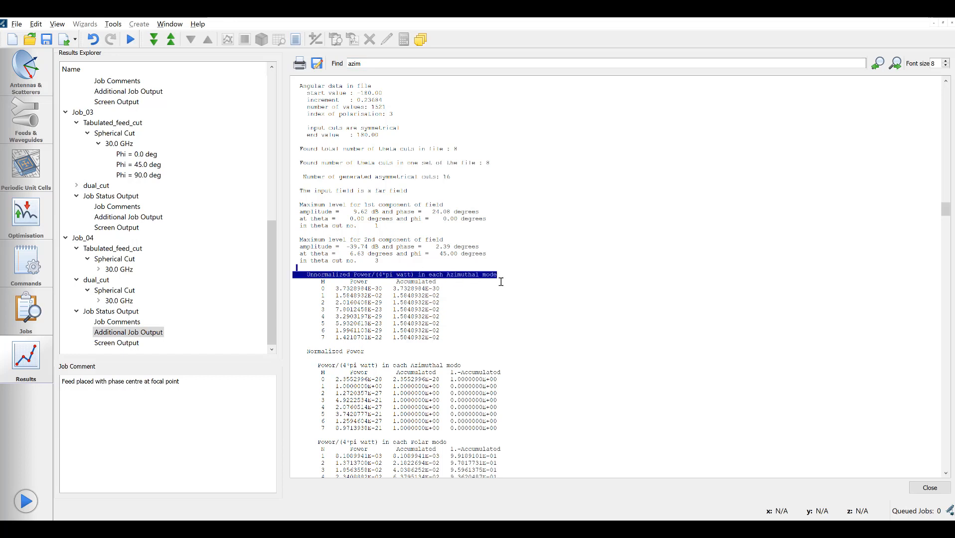
pyautogui.moveTo(415, 327)
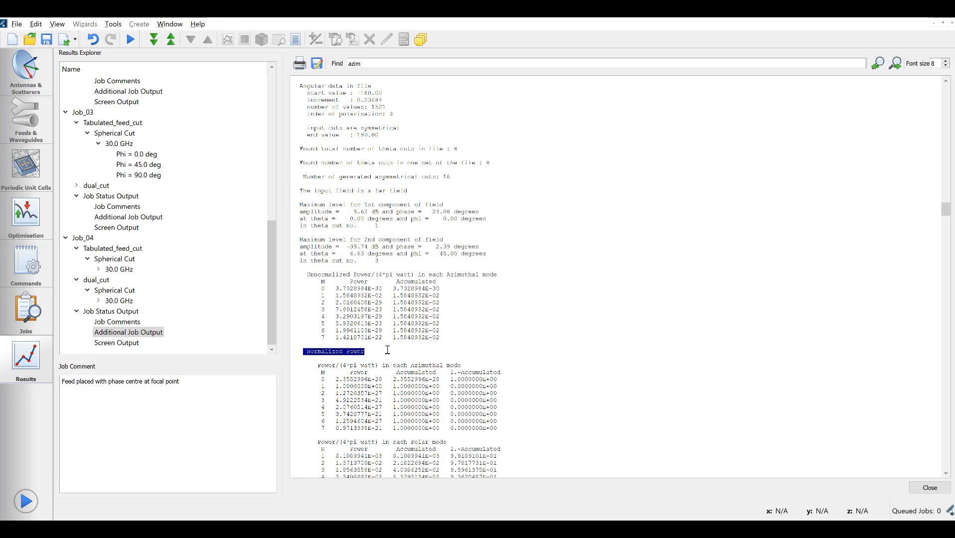
pyautogui.click(323, 386)
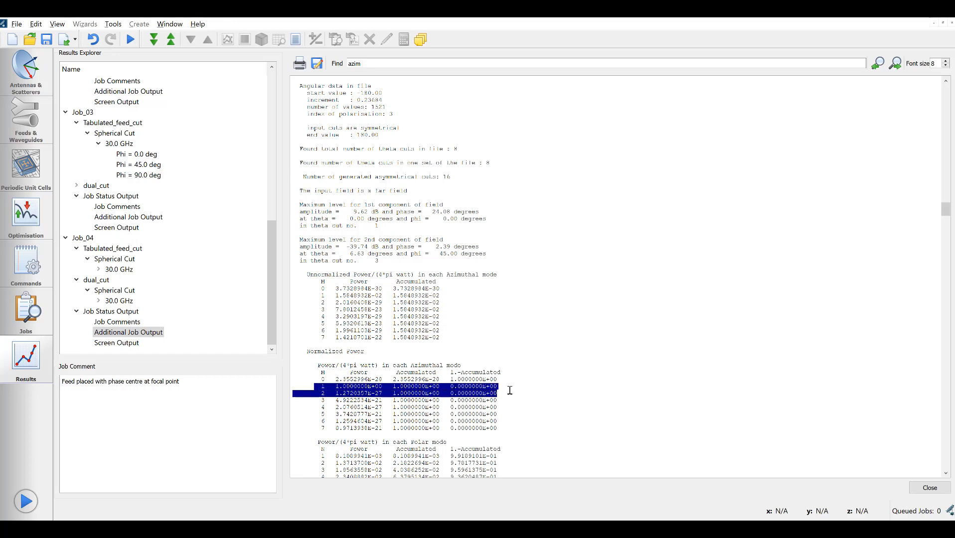
pyautogui.click(395, 387)
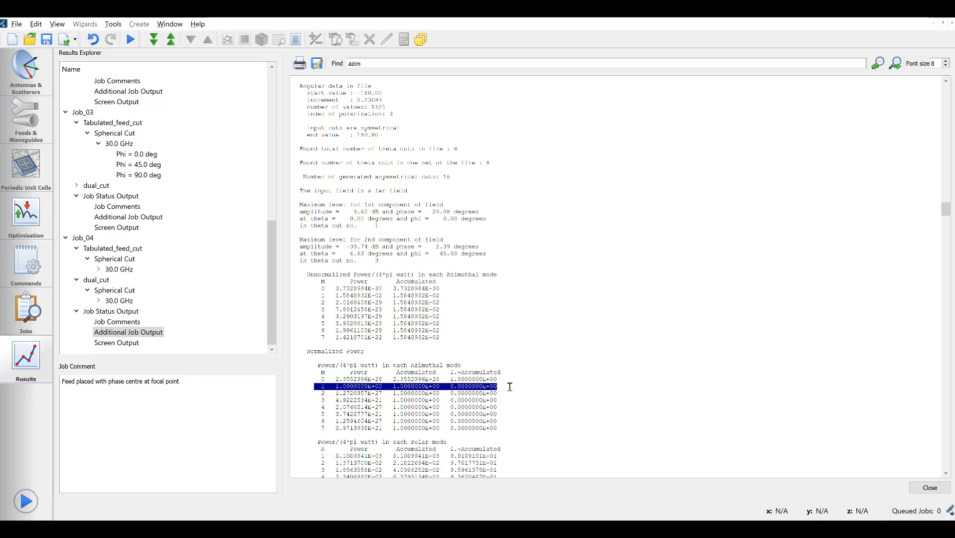
pyautogui.scroll(-3)
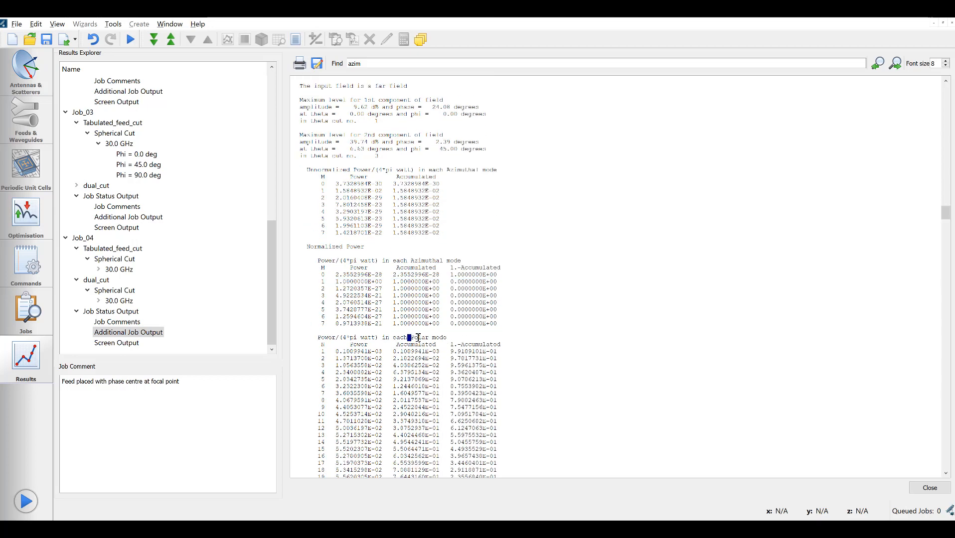
# - Scroll through the polar mode power table and return to the model objects
pyautogui.doubleClick(425, 338)
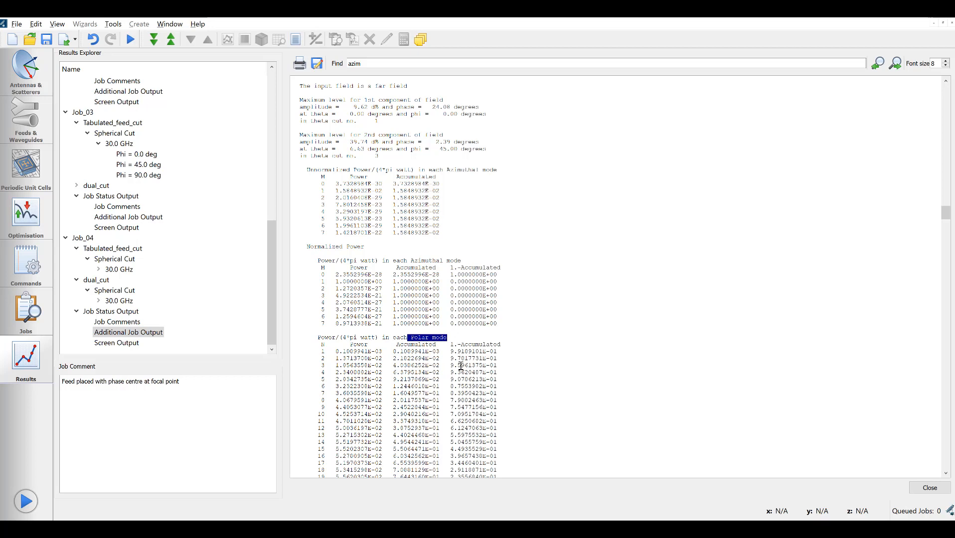
pyautogui.scroll(-3)
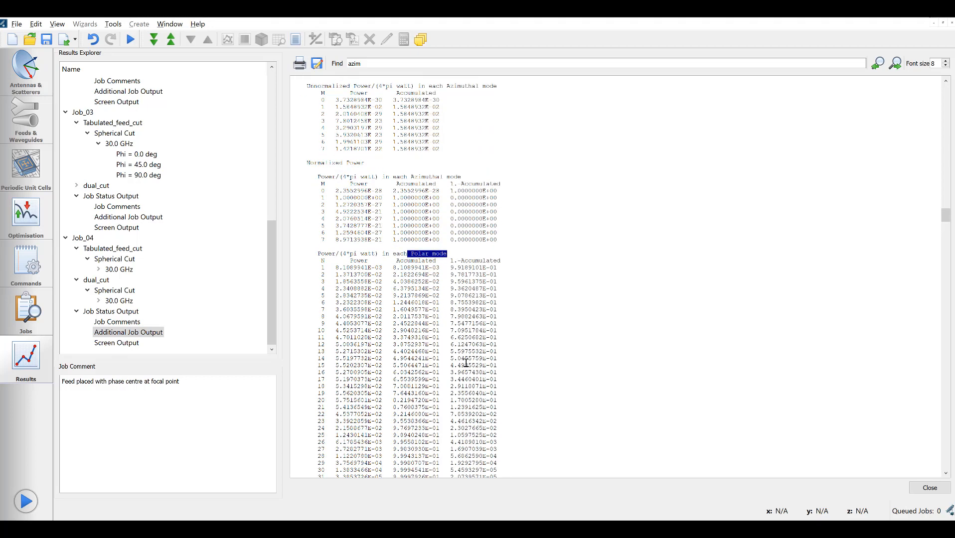
pyautogui.scroll(-3)
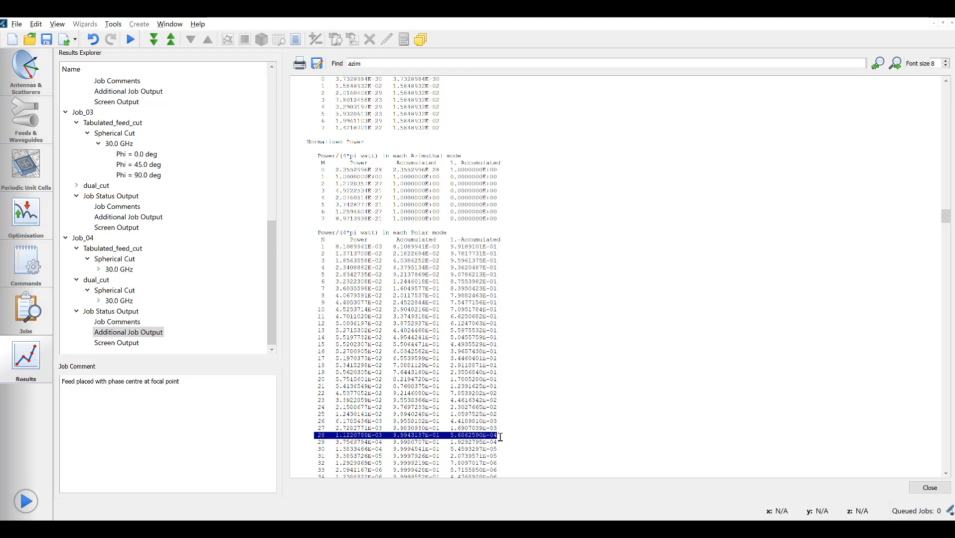
pyautogui.click(138, 24)
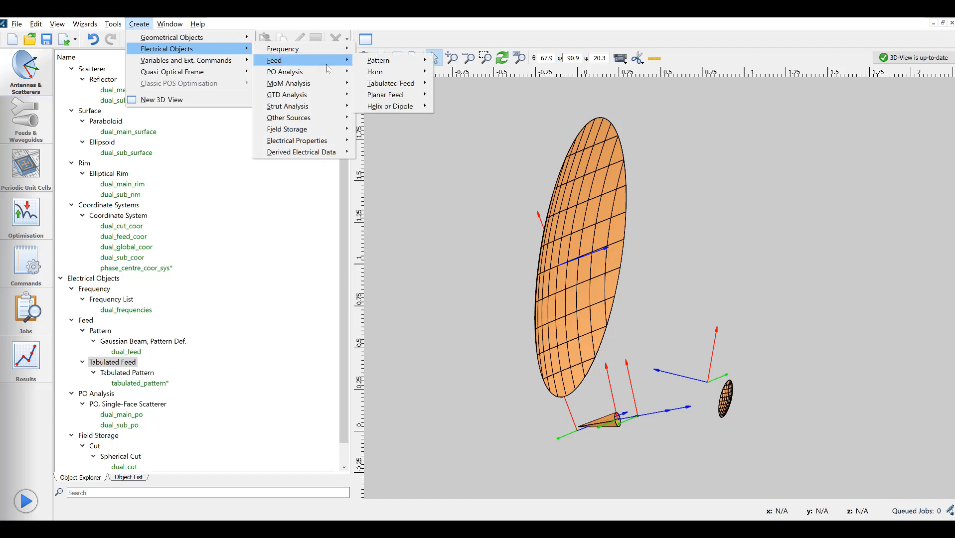
pyautogui.moveTo(392, 83)
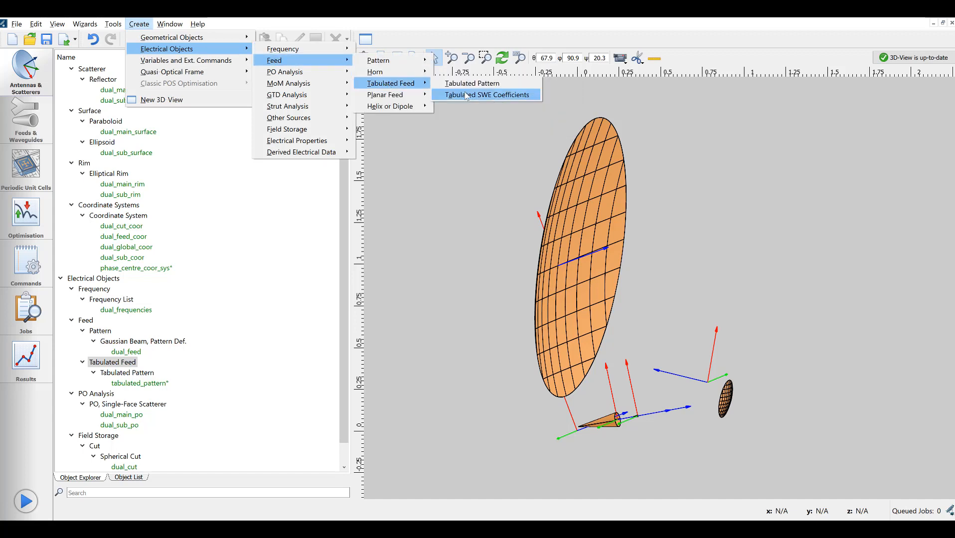
pyautogui.moveTo(485, 99)
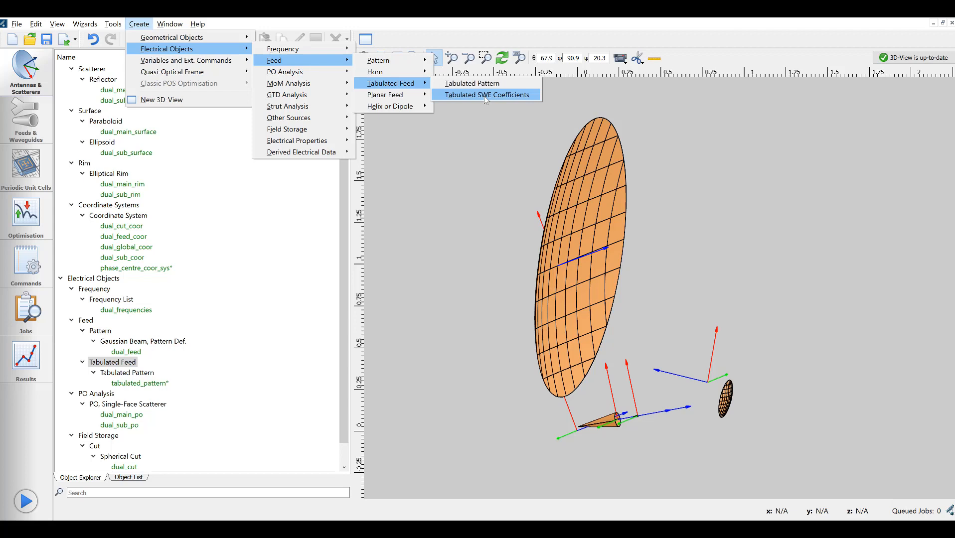
# - Set the new feed's frequency to dual_frequencies and coordinate system to phase_centre_coor_sys
pyautogui.click(485, 94)
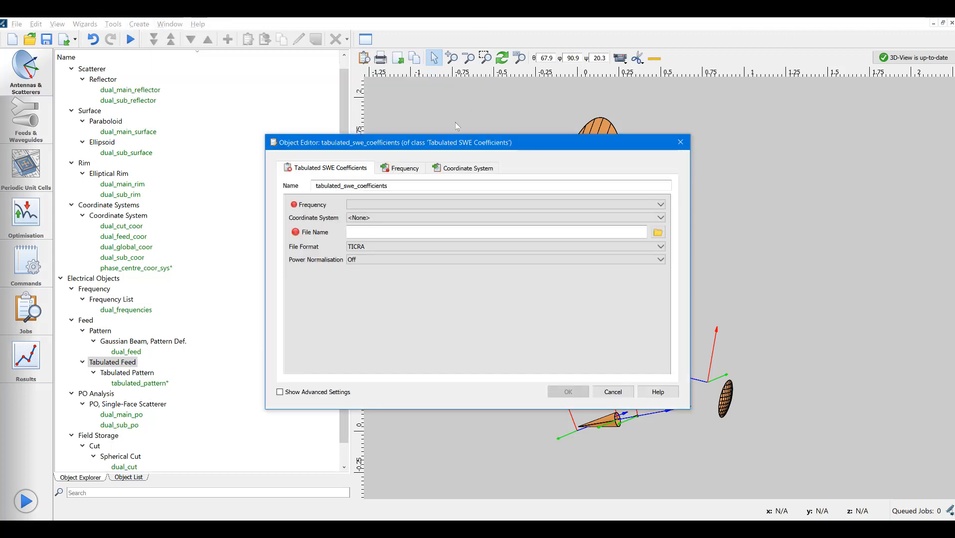
pyautogui.click(659, 204)
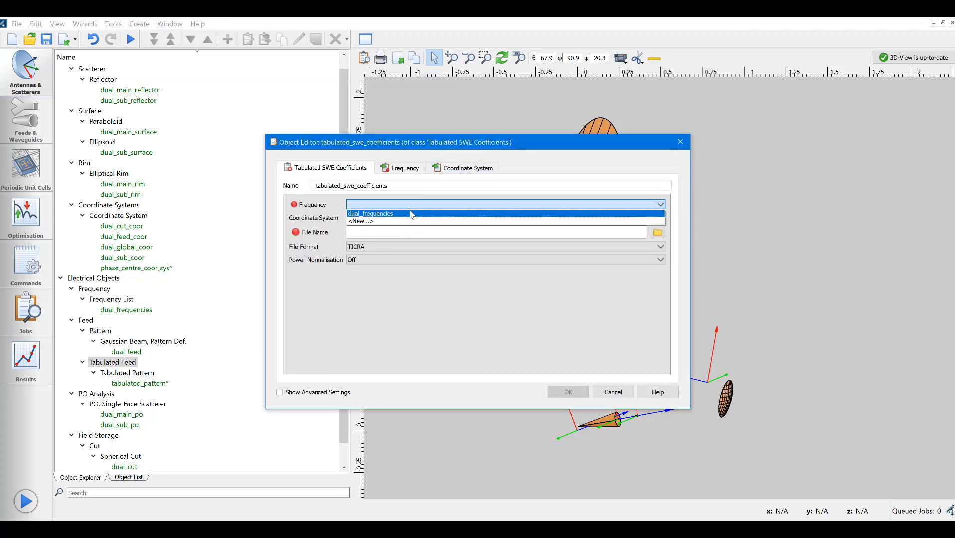
pyautogui.click(369, 214)
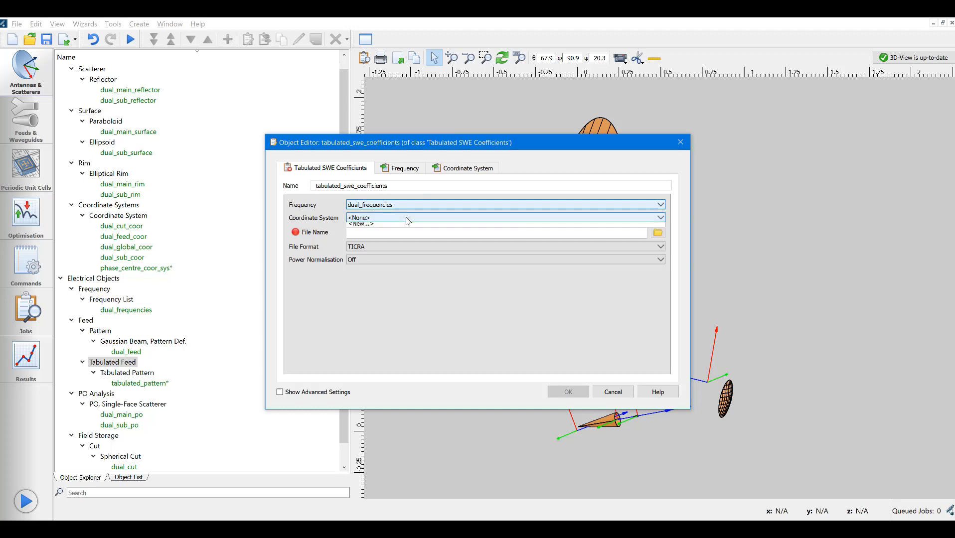
pyautogui.click(659, 217)
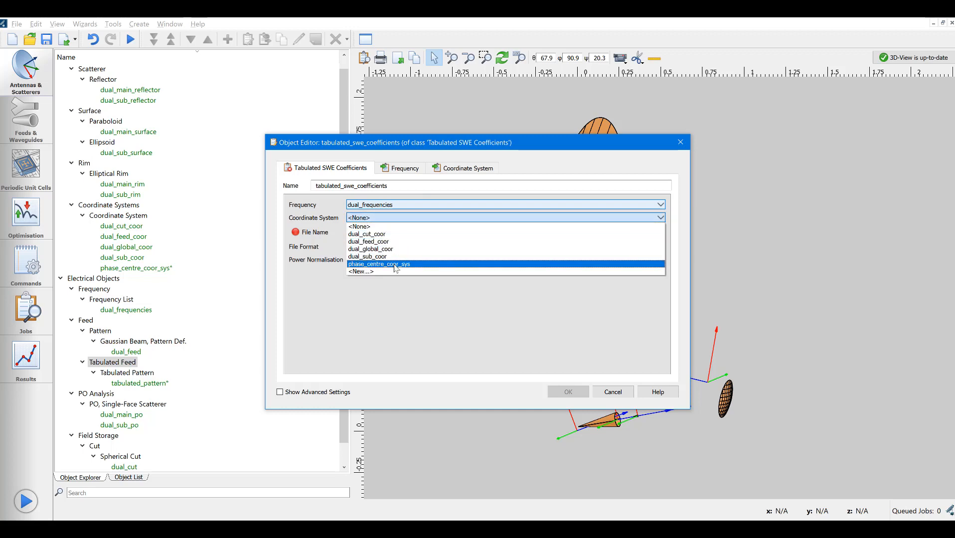
pyautogui.click(379, 263)
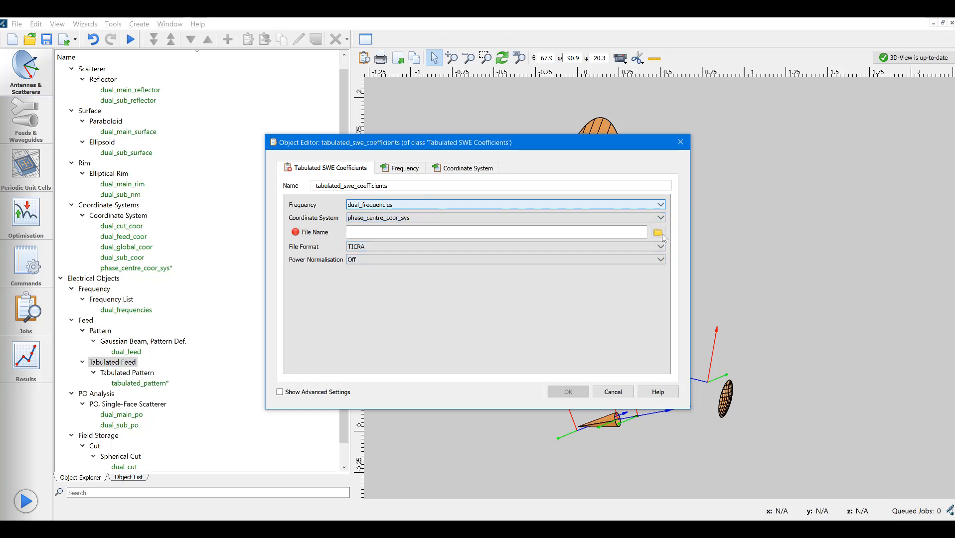
# - Load Measured_in_SWE_coef.sph, copy it into the project, and create the feed
pyautogui.click(658, 232)
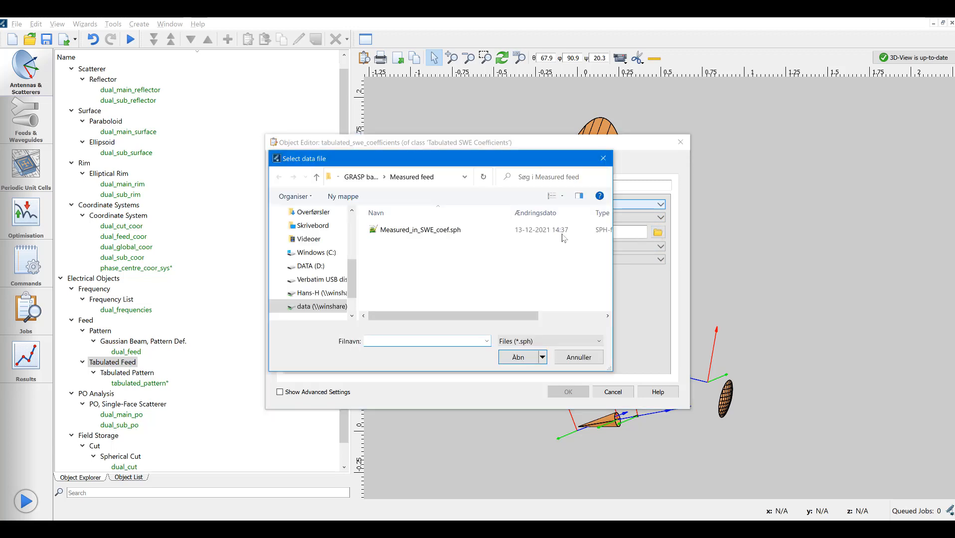
pyautogui.click(420, 230)
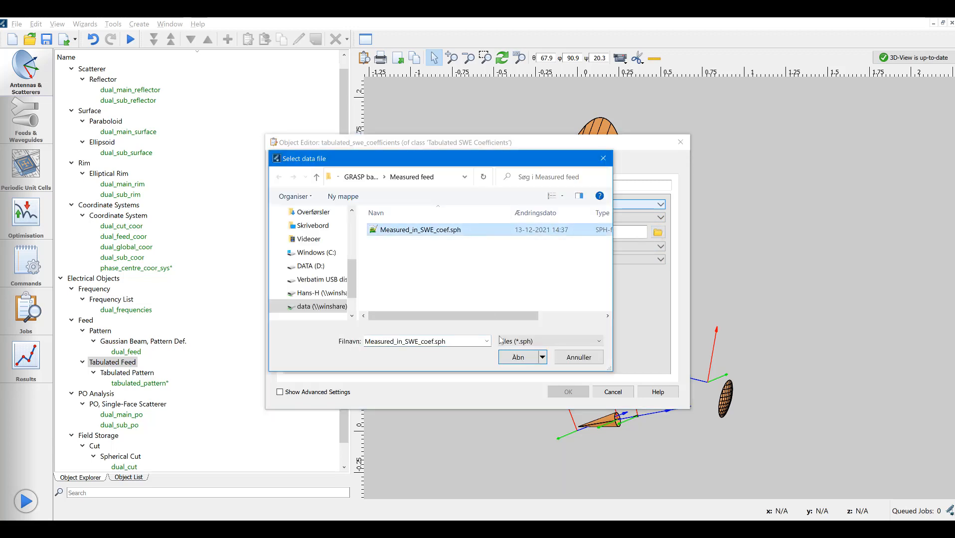
pyautogui.click(517, 356)
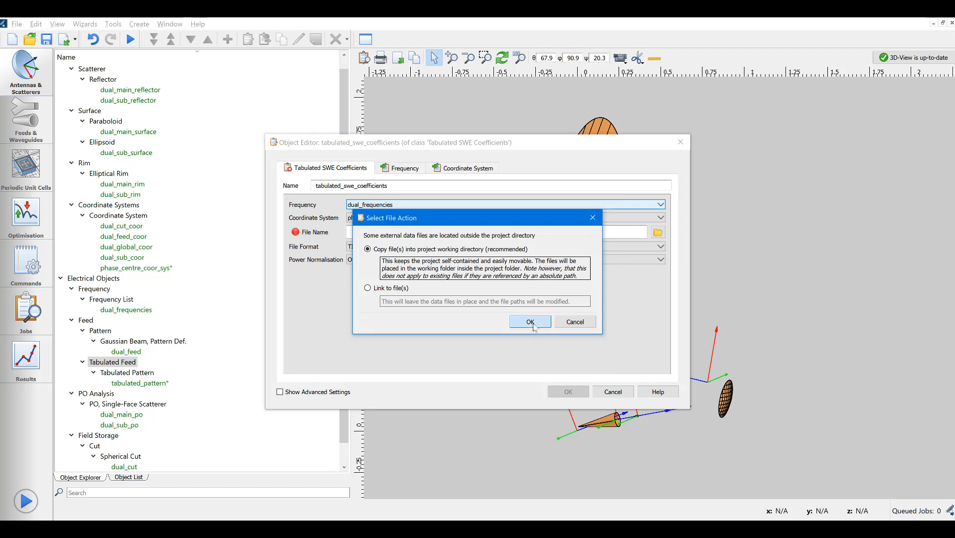
pyautogui.click(529, 321)
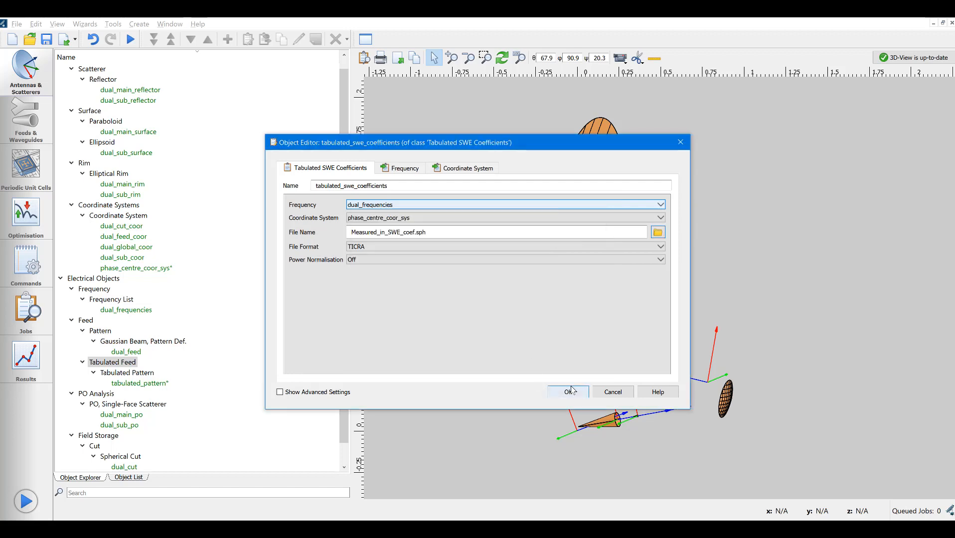
pyautogui.click(566, 392)
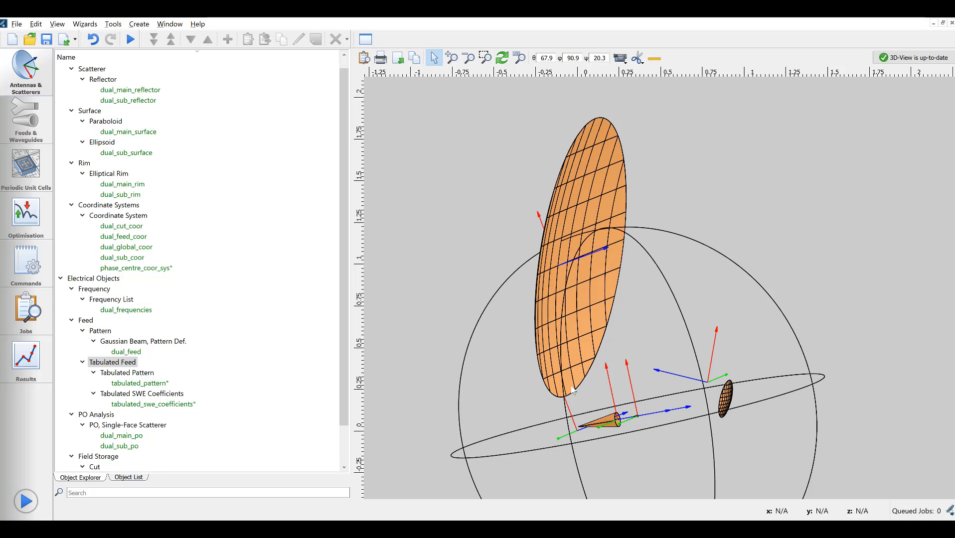
pyautogui.moveTo(458, 359)
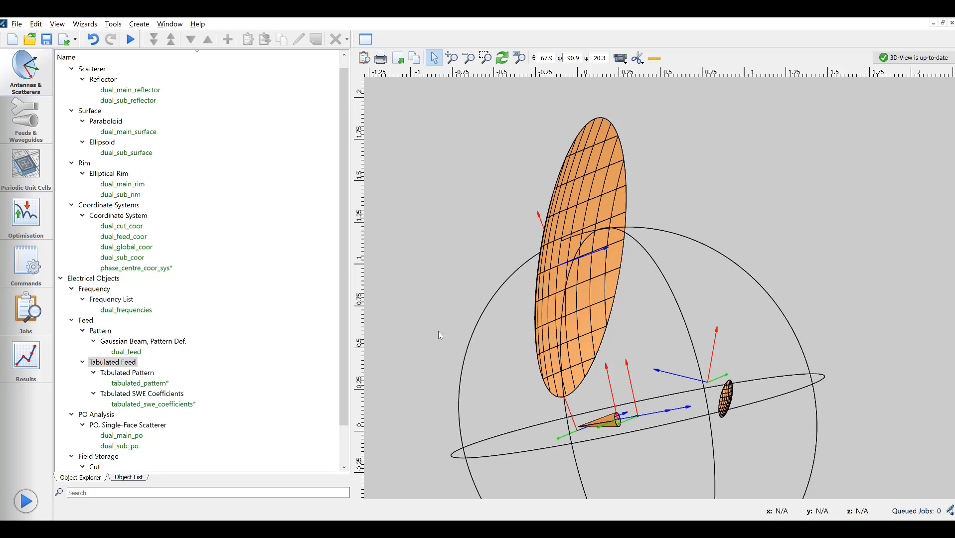
pyautogui.moveTo(312, 275)
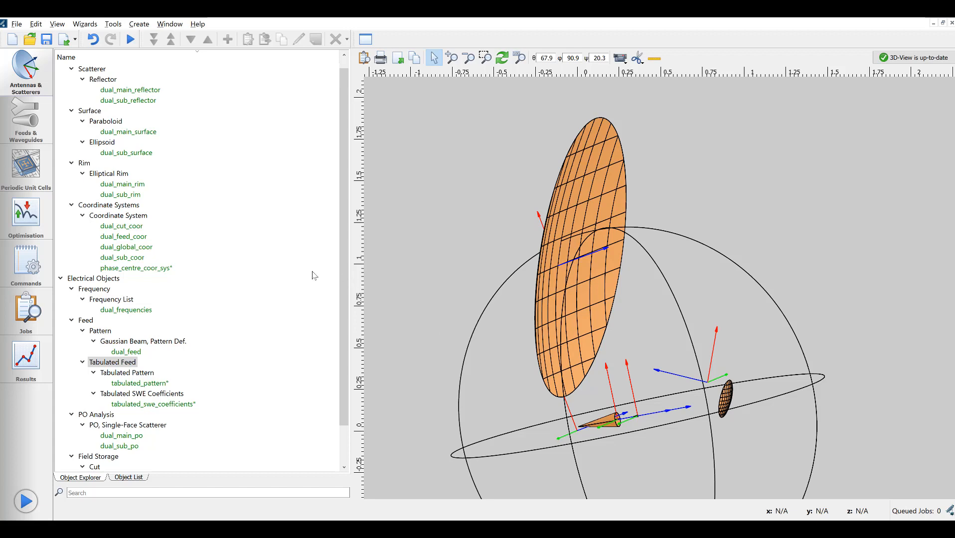
pyautogui.click(26, 265)
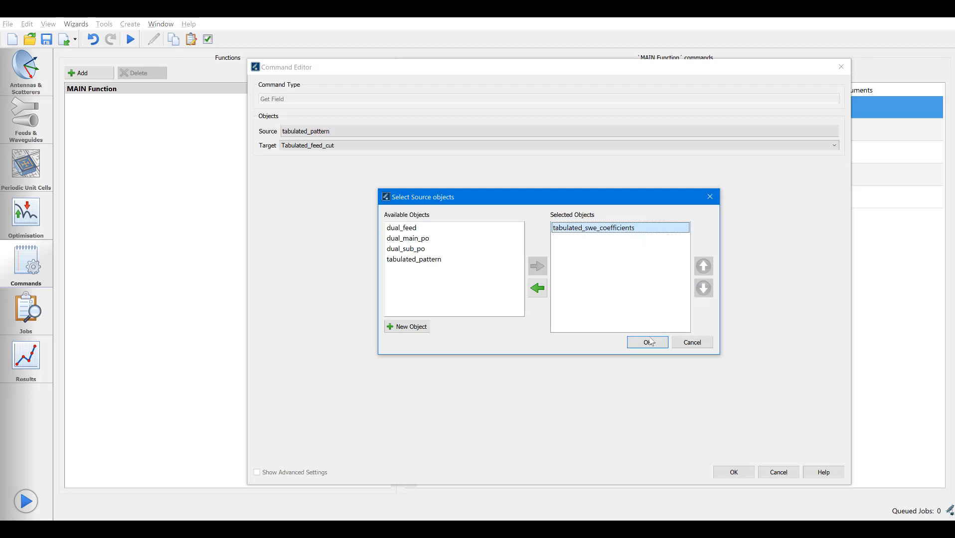
# - Switch the Get Field and Get Currents (dual_po_sub) sources to tabulated_swe_coefficients
pyautogui.click(647, 343)
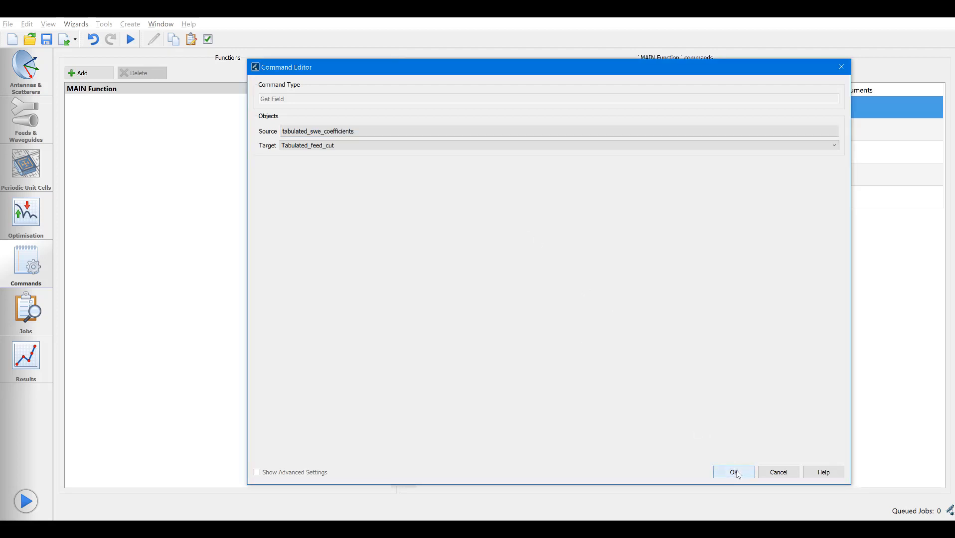
pyautogui.click(733, 472)
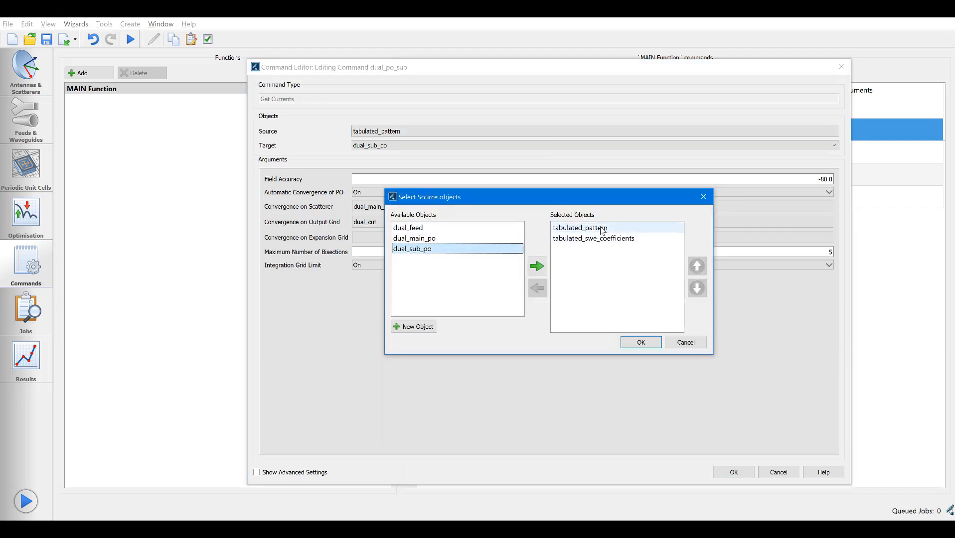
pyautogui.click(640, 342)
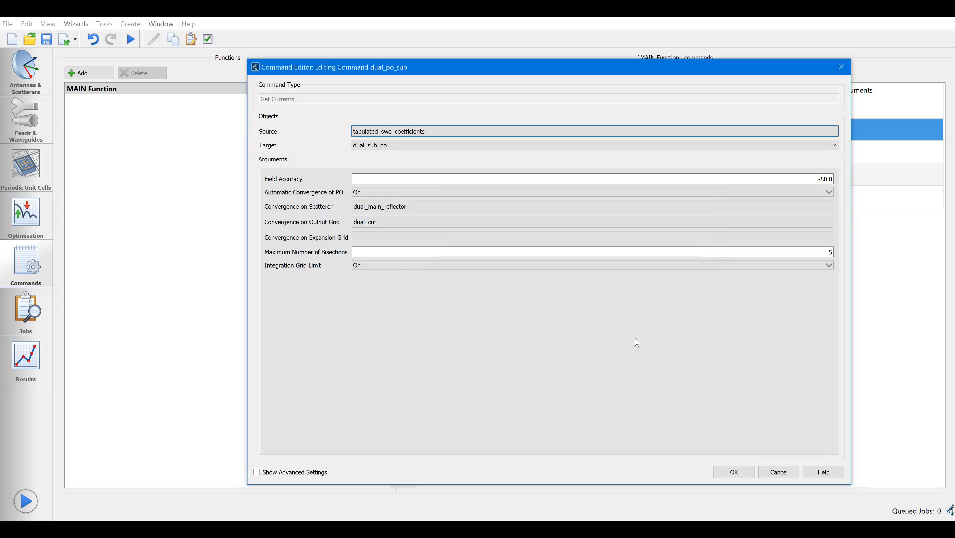
pyautogui.moveTo(739, 481)
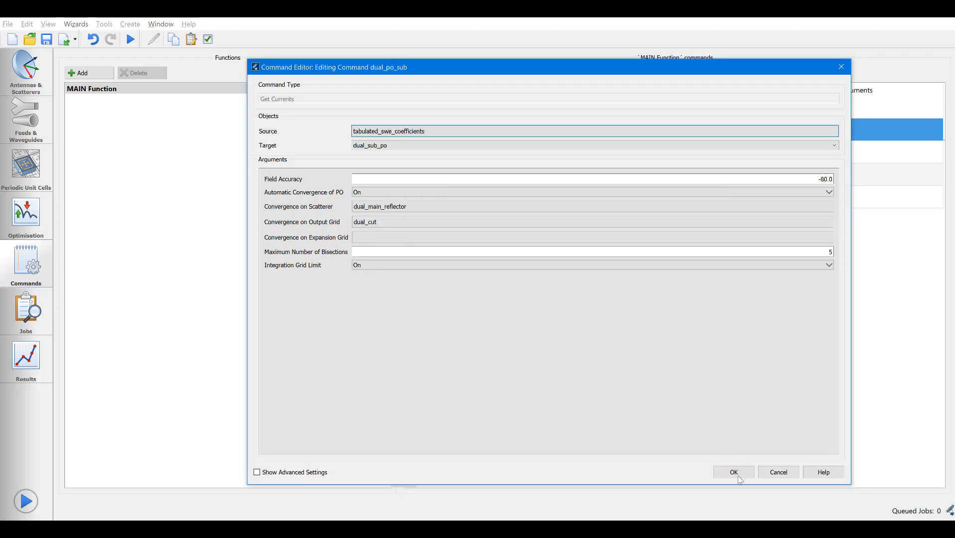
pyautogui.click(733, 472)
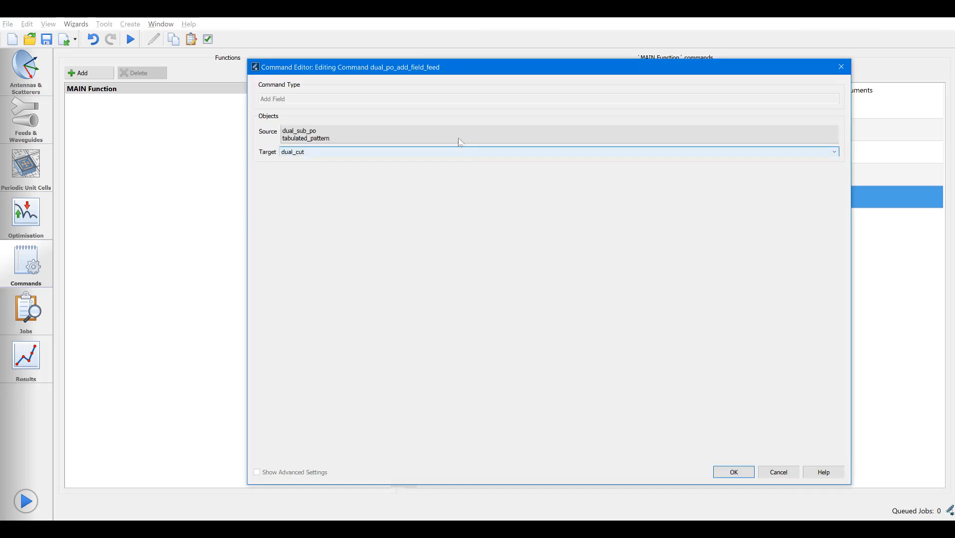
# - Replace tabulated_pattern with tabulated_swe_coefficients in the Add Field sources
pyautogui.click(456, 134)
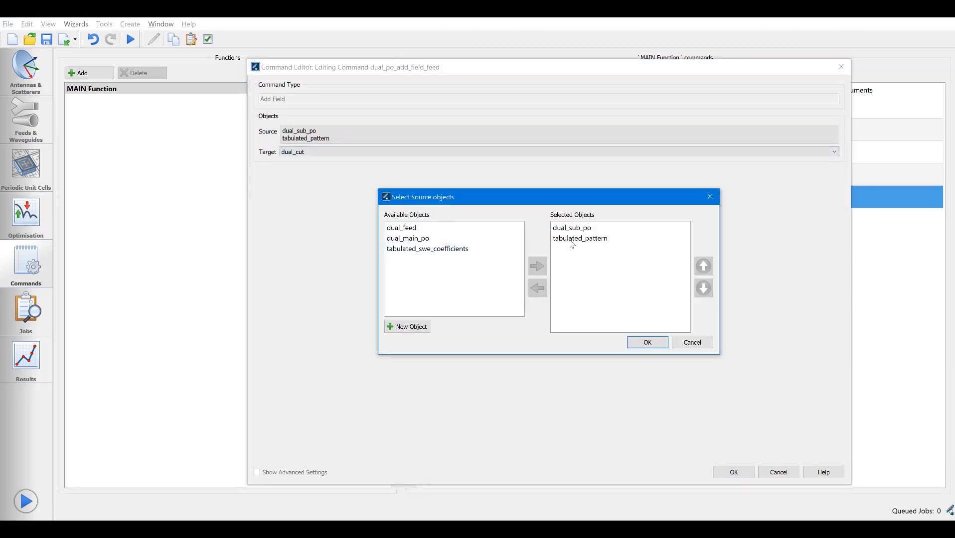
pyautogui.click(536, 288)
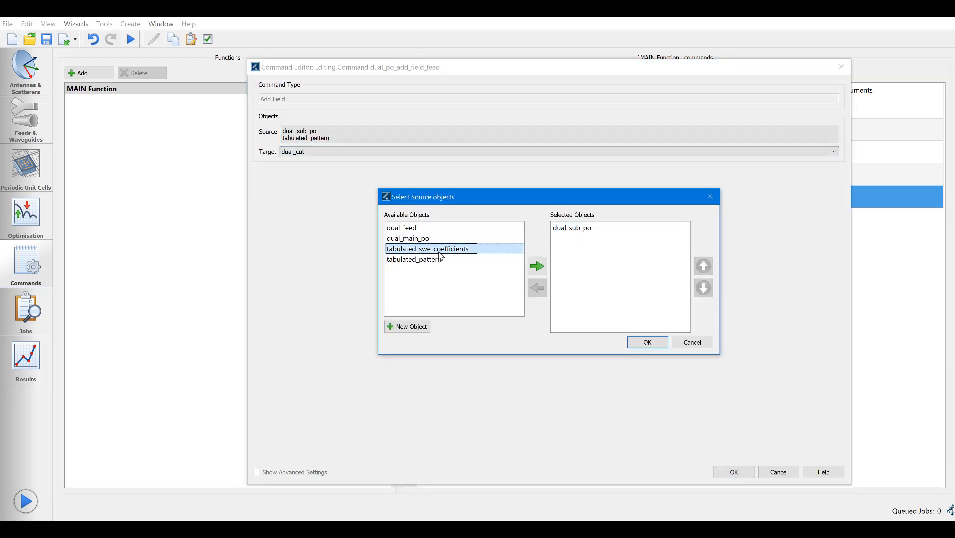
pyautogui.click(645, 342)
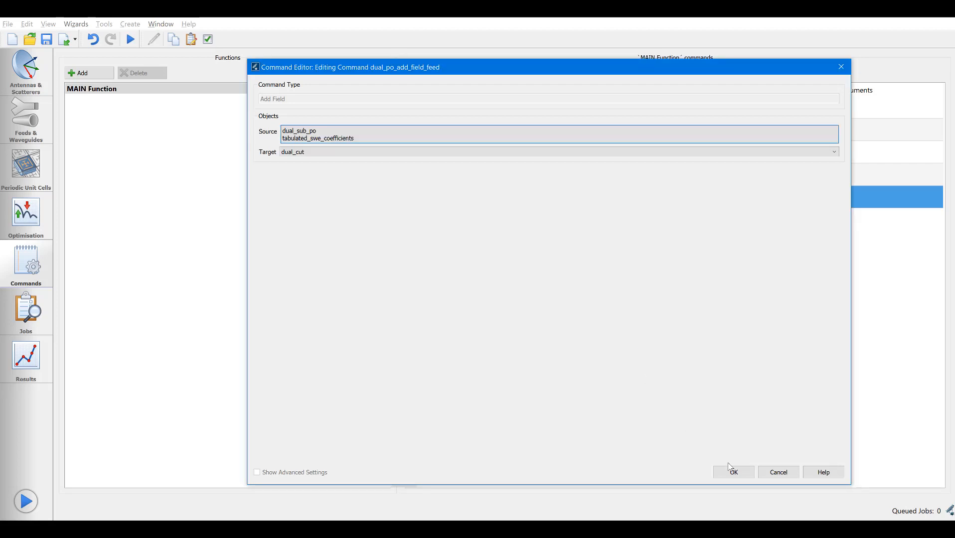
pyautogui.click(733, 472)
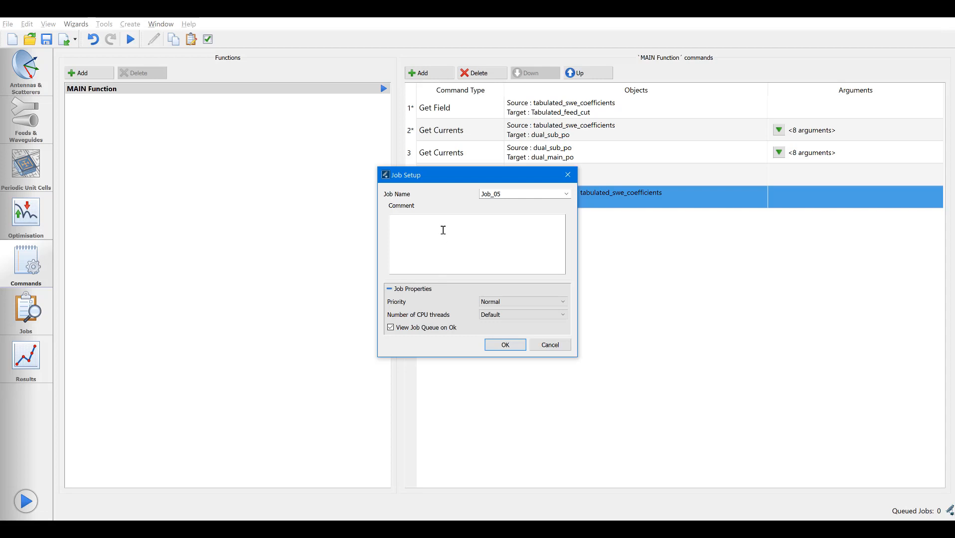
# - Submit Job_05 with the comment 'SWE Feed'
pyautogui.write('A')
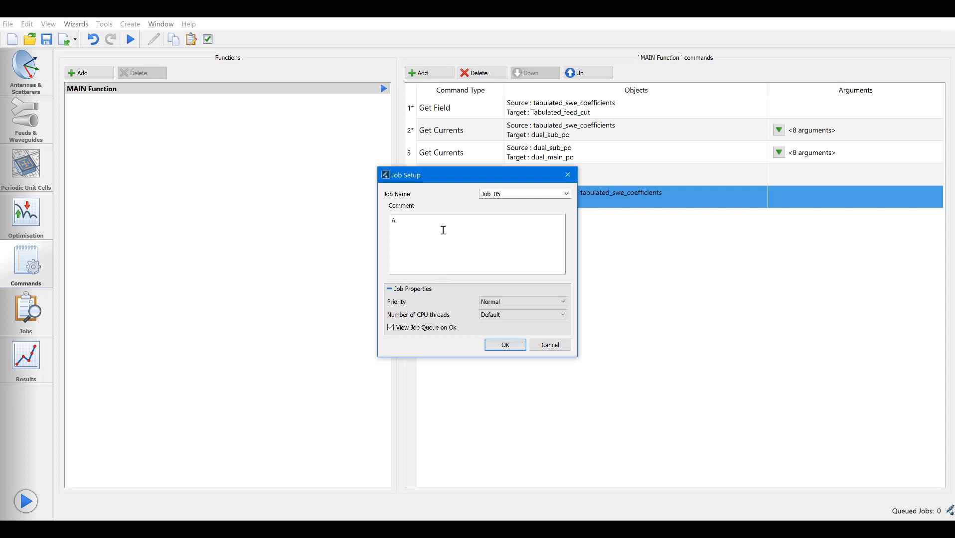
pyautogui.write('SWE Feed')
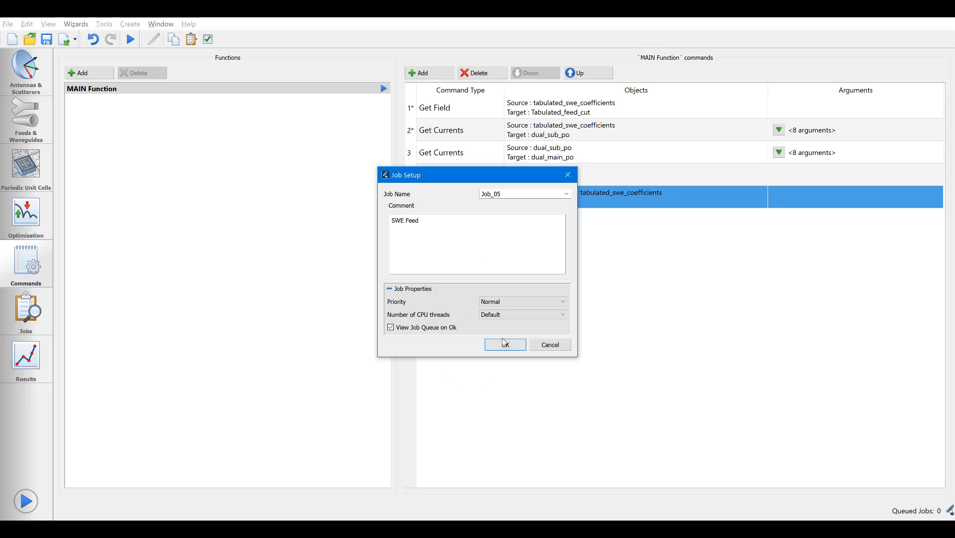
pyautogui.click(505, 345)
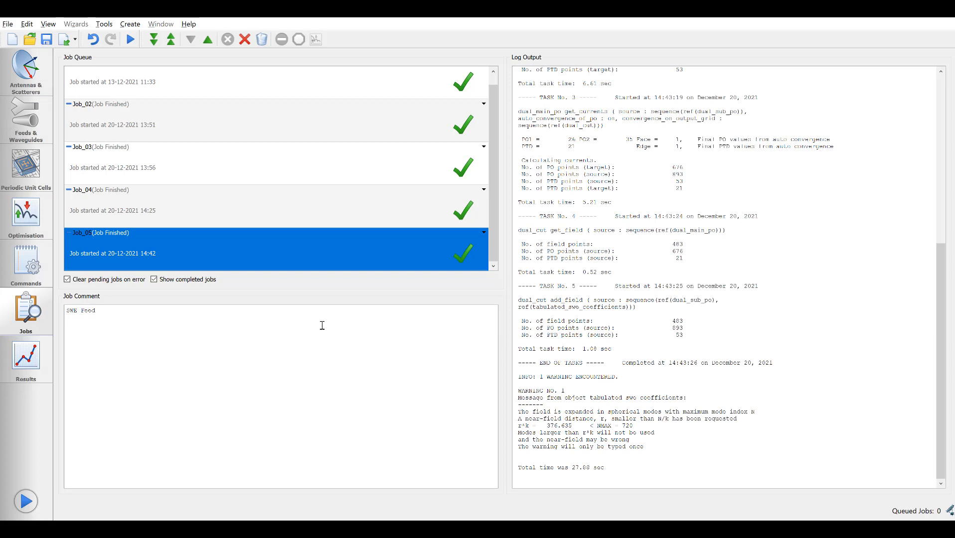
pyautogui.moveTo(25, 365)
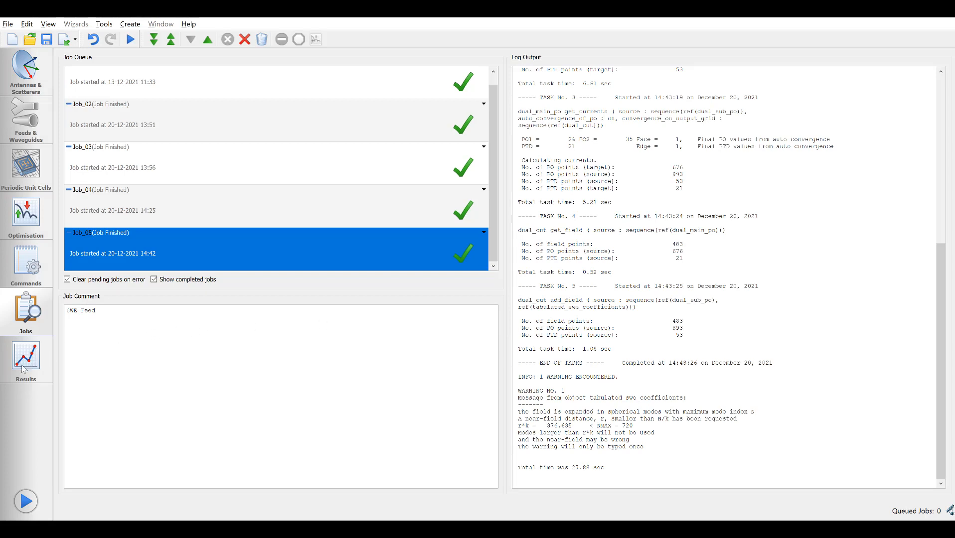
# - Display the Job_05 Tabulated_feed_cut and dual_cut 30.0 GHz plots from Results
pyautogui.click(26, 358)
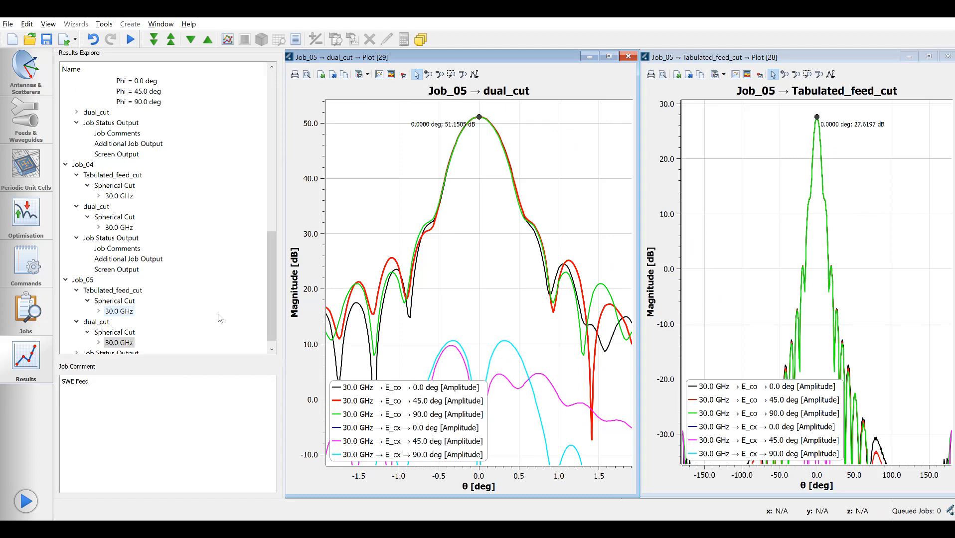
pyautogui.click(120, 311)
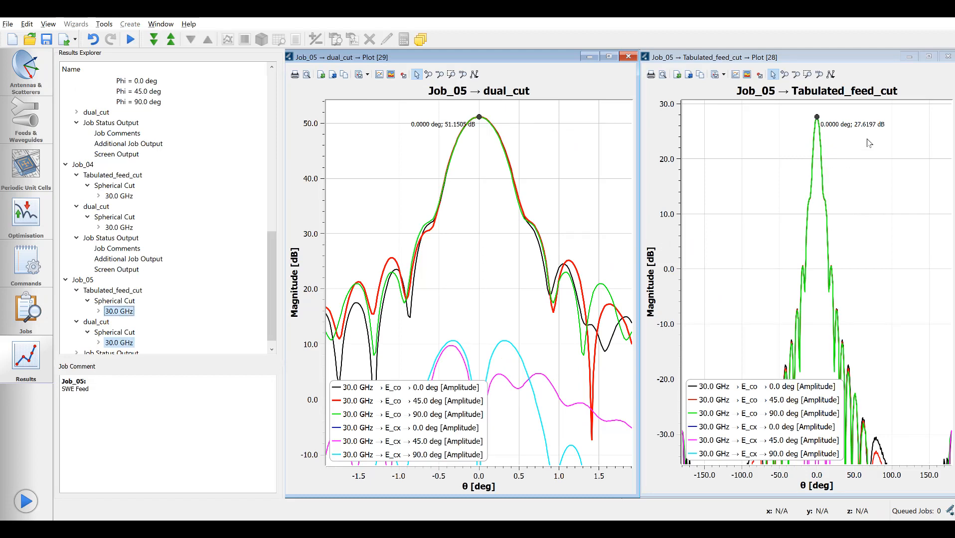
pyautogui.moveTo(463, 141)
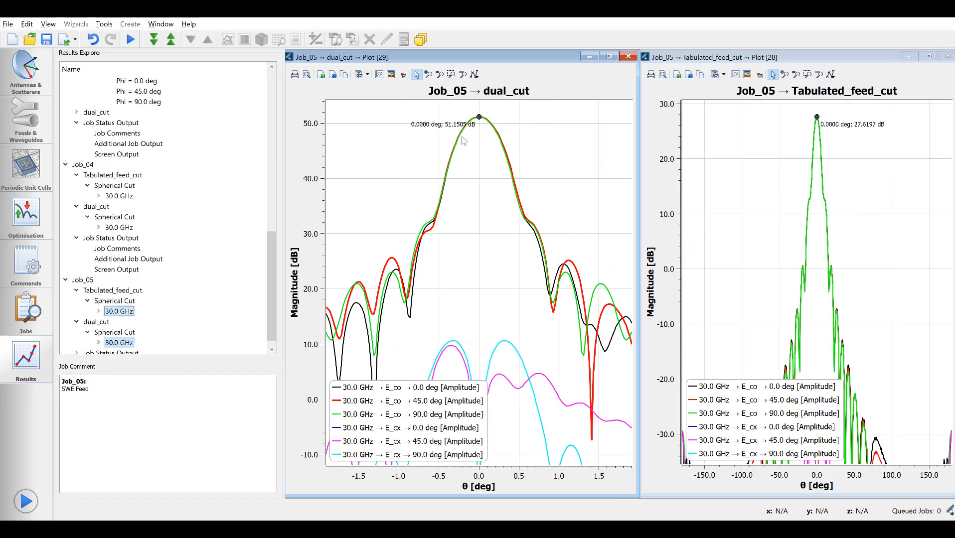